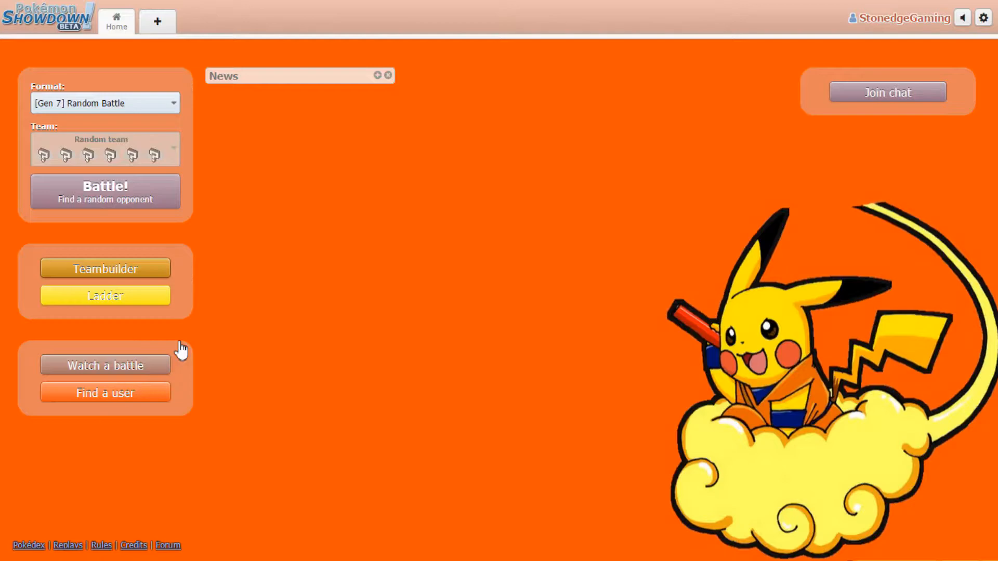
Load the saved 'road to 500 tyranitar' Gen 7 OU team in the teambuilder.
click(104, 268)
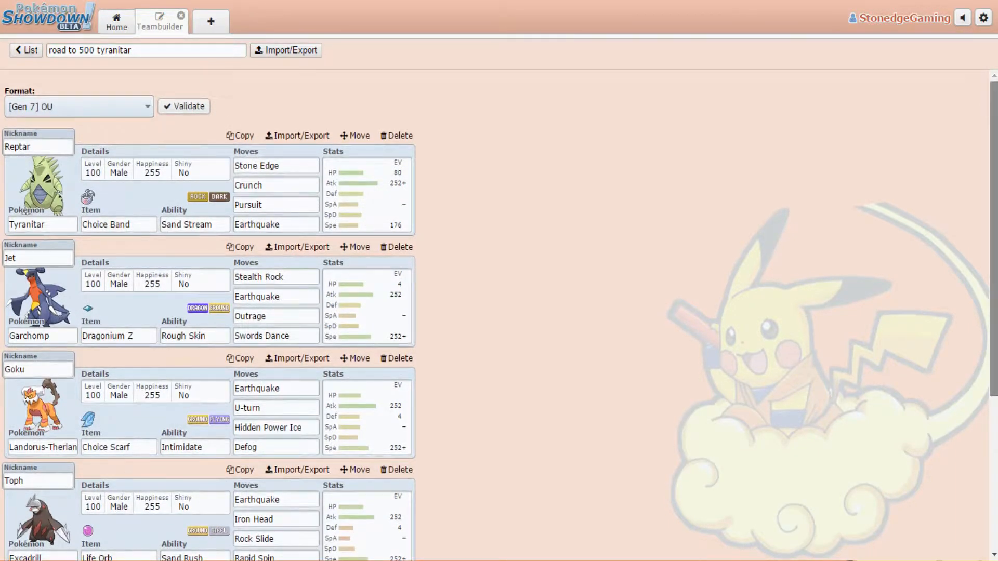
mouse_move(126, 274)
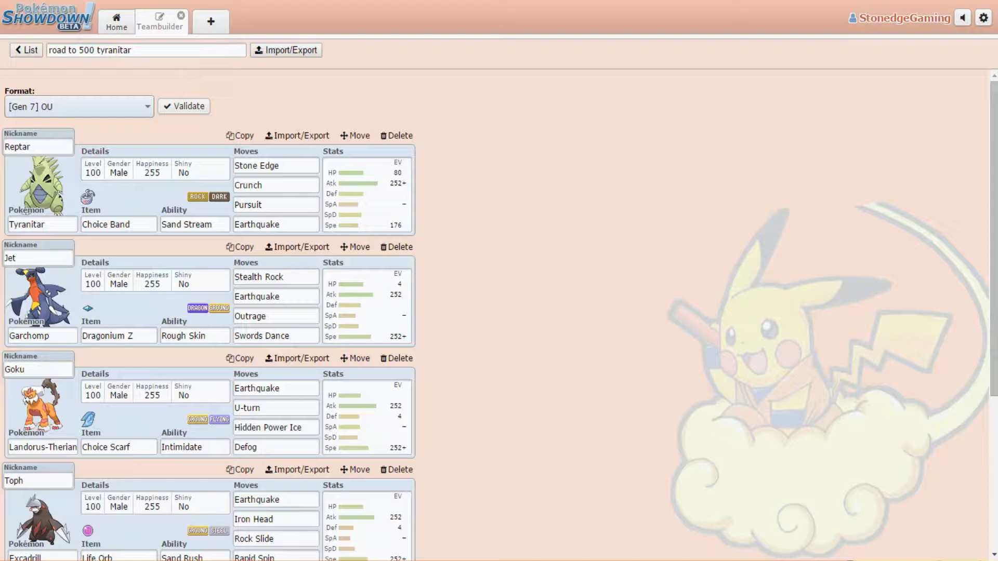
click(116, 22)
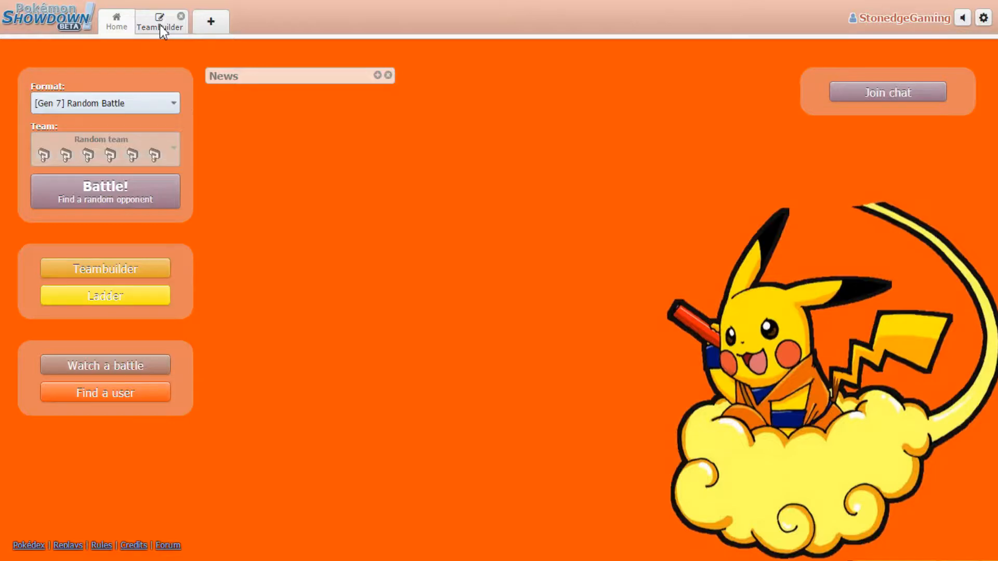
click(160, 22)
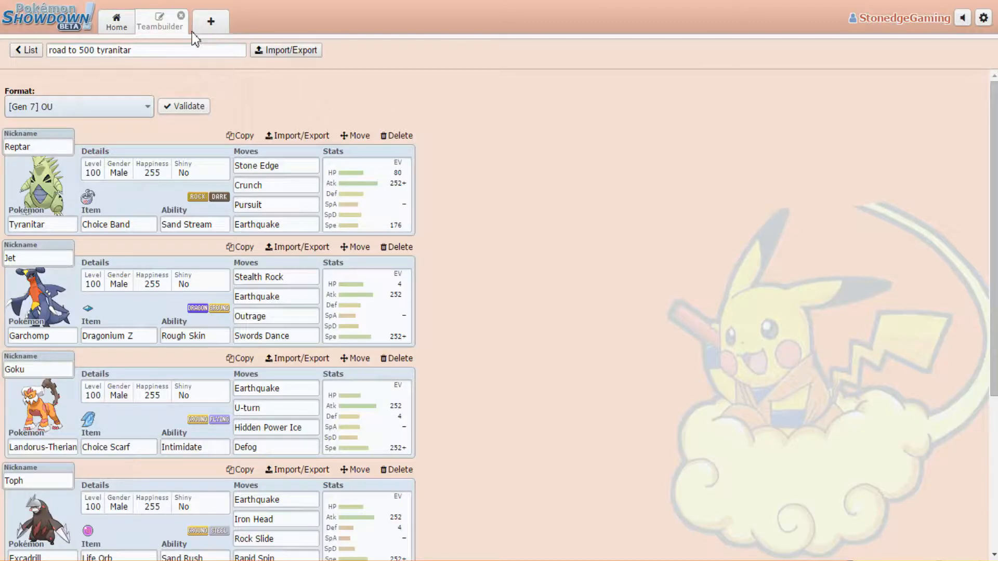
mouse_move(909, 196)
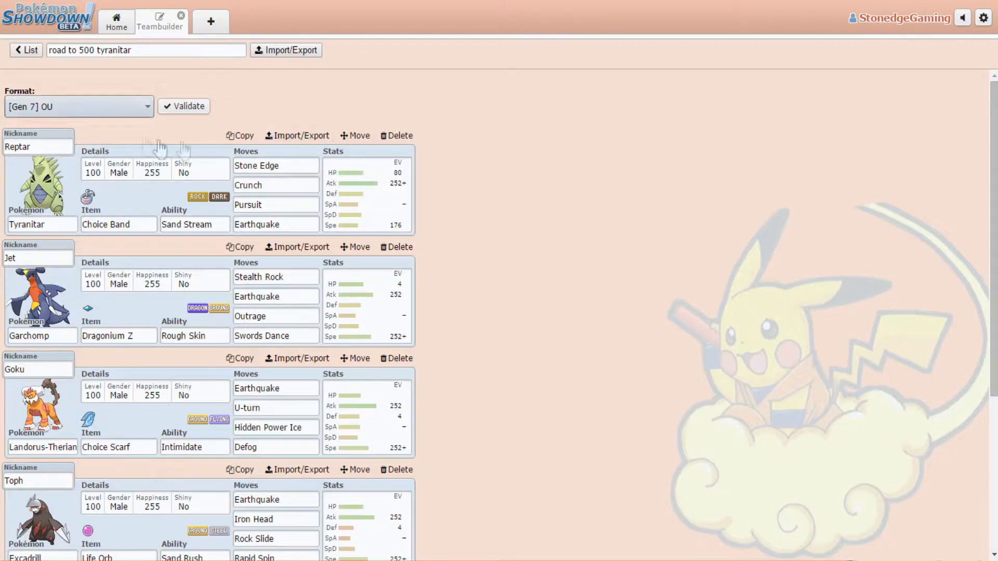
mouse_move(138, 164)
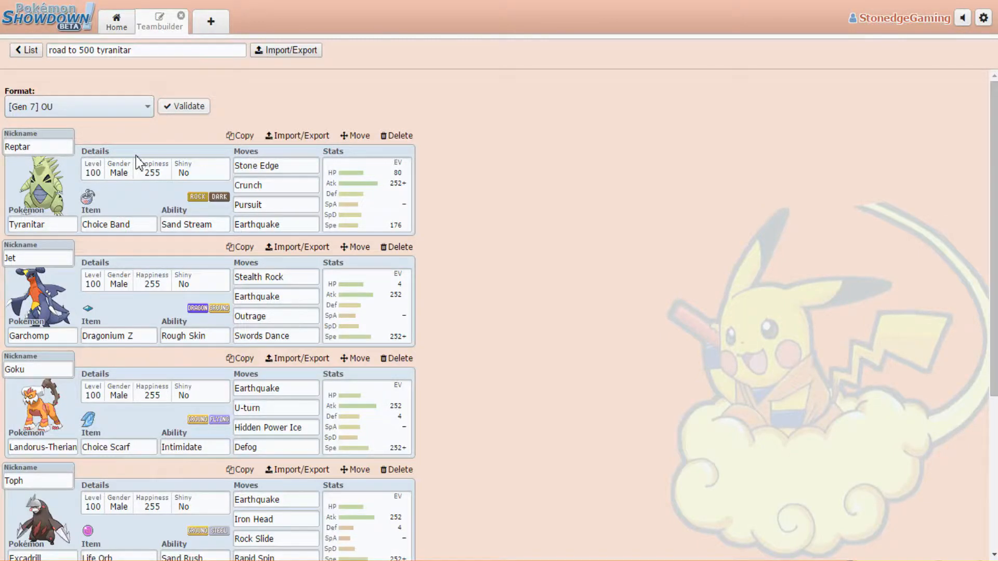
mouse_move(714, 38)
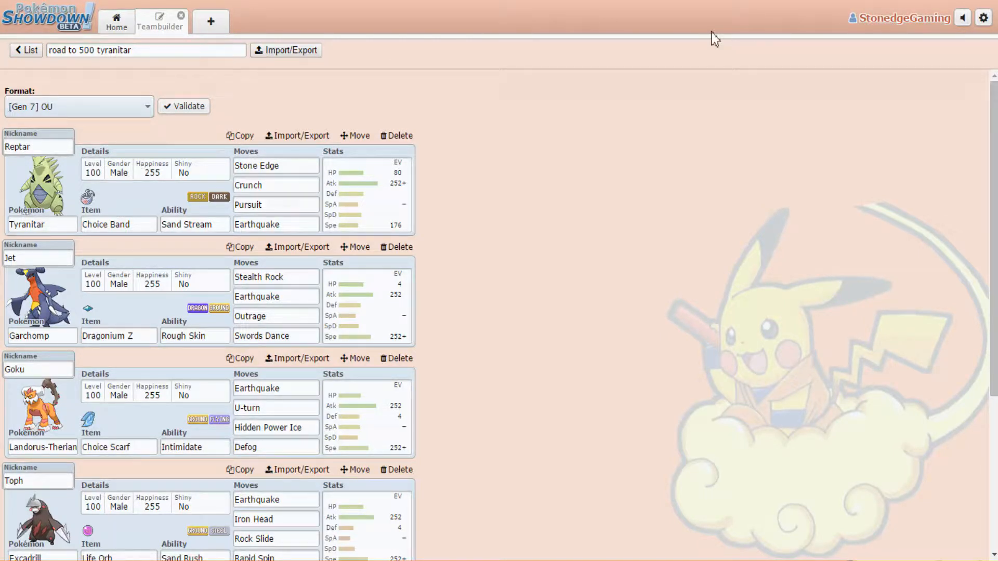
mouse_move(362, 186)
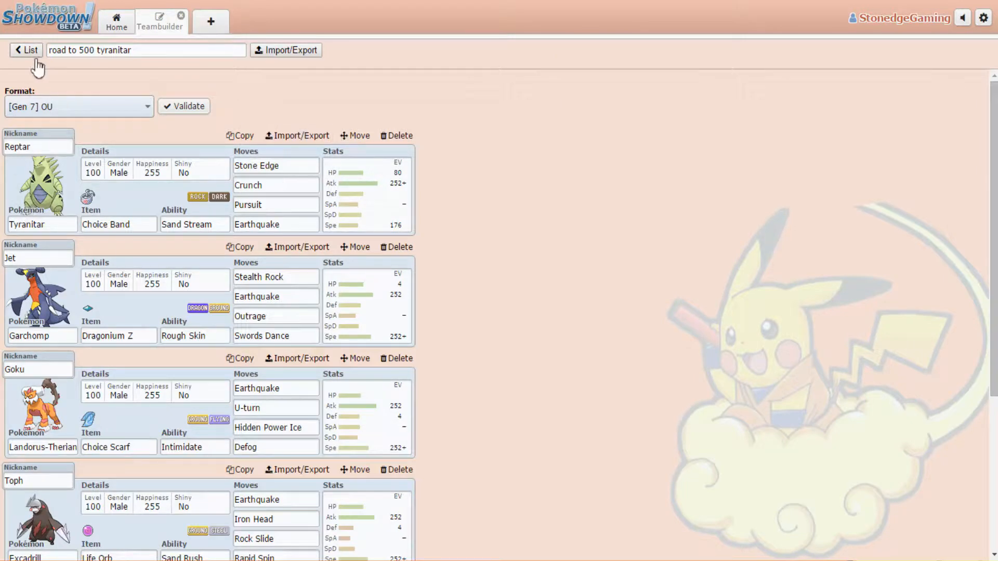
click(26, 50)
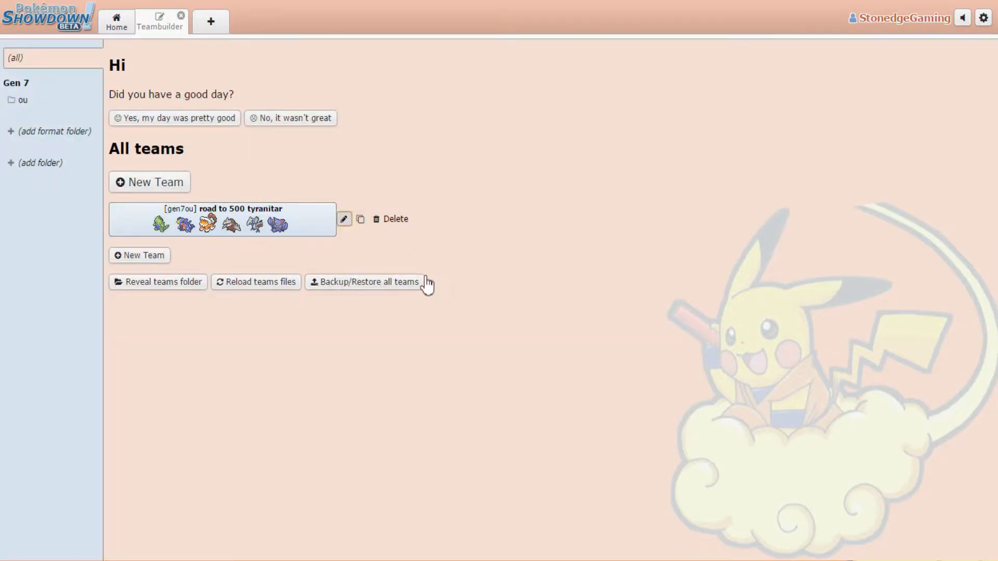
mouse_move(333, 293)
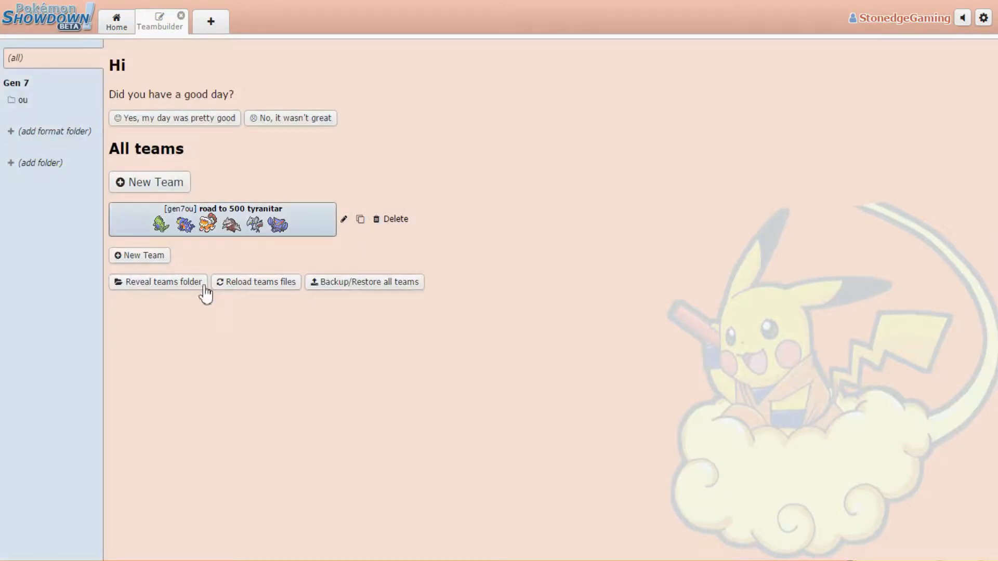
click(223, 219)
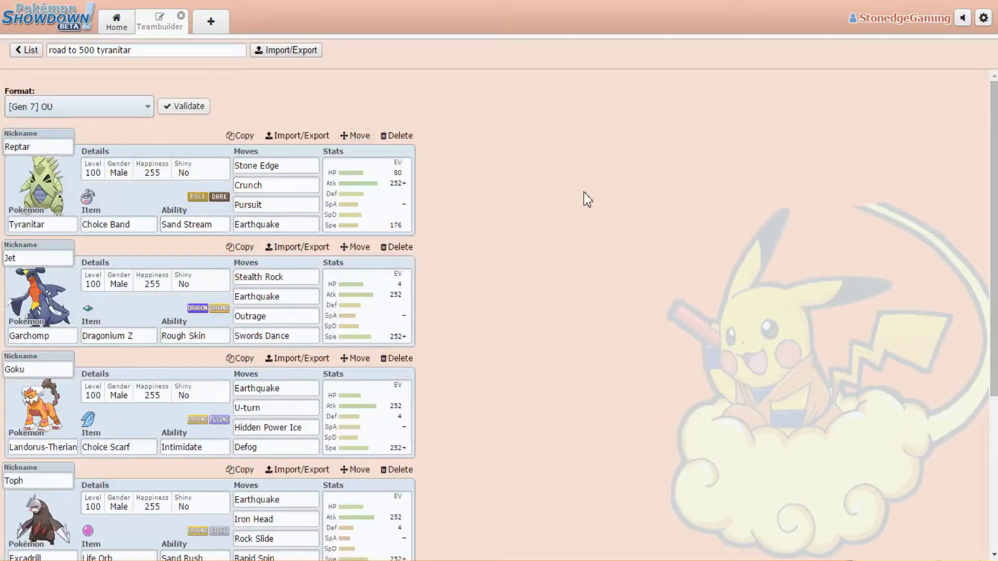
Show Reptar the Tyranitar's set with Stone Edge, Crunch, Pursuit, Earthquake and its stats box.
click(275, 165)
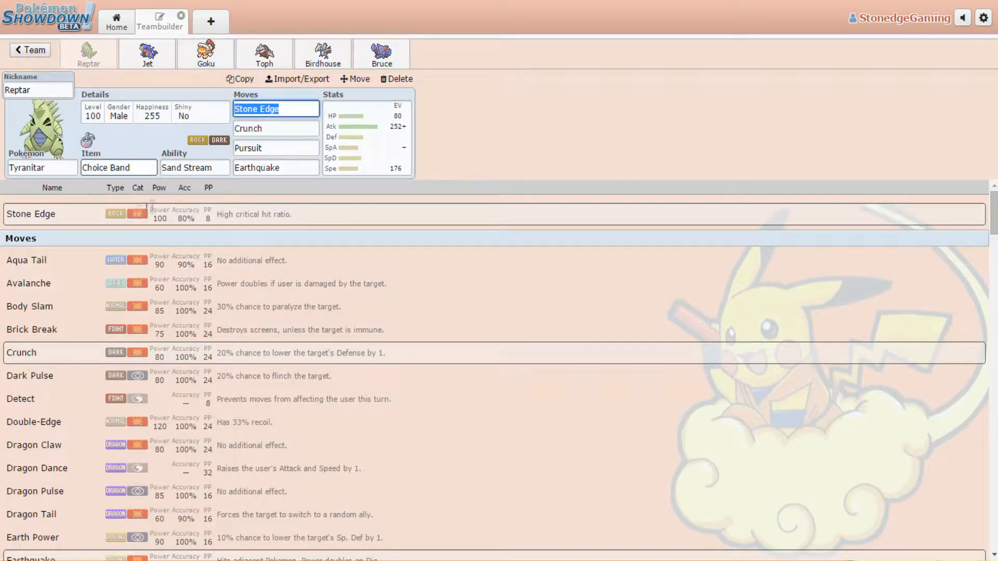
mouse_move(353, 142)
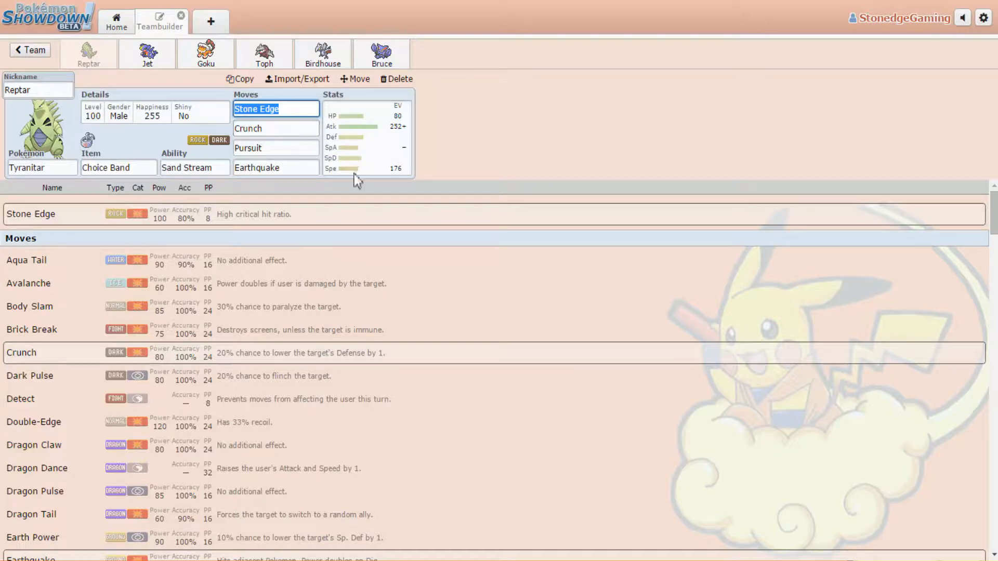
click(275, 147)
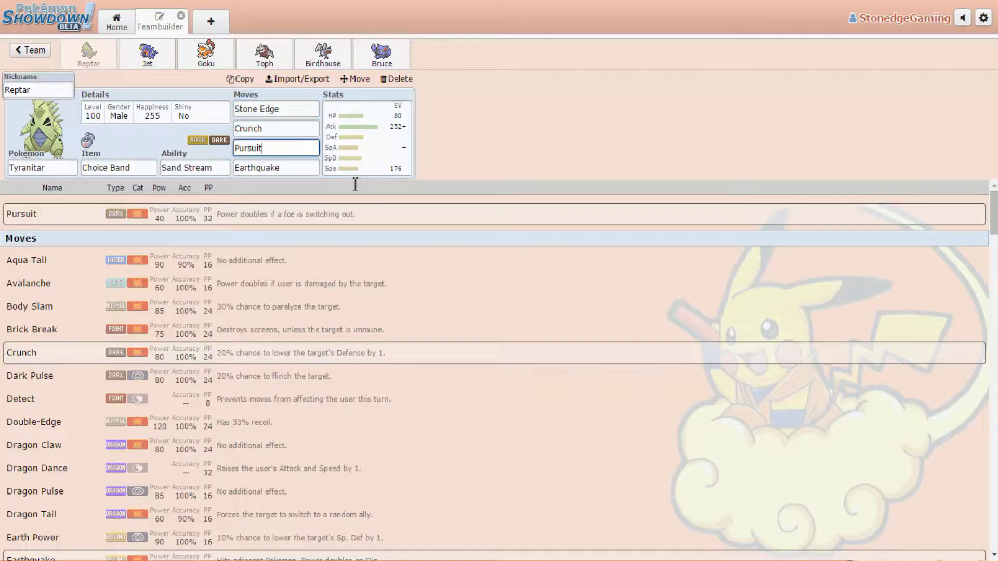
mouse_move(288, 191)
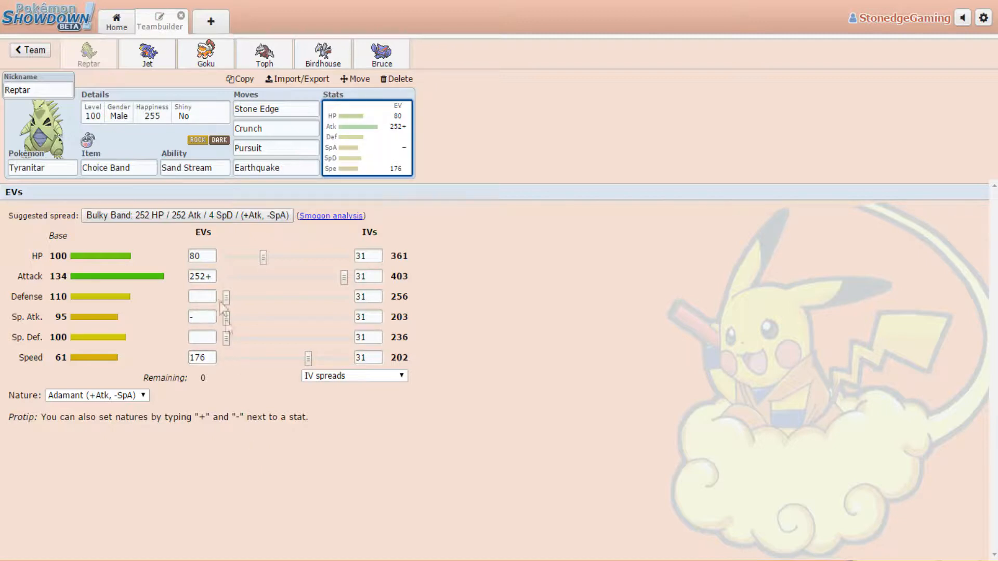
Step through Jet the Garchomp's spread, then Goku the Landorus-Therian's.
click(146, 53)
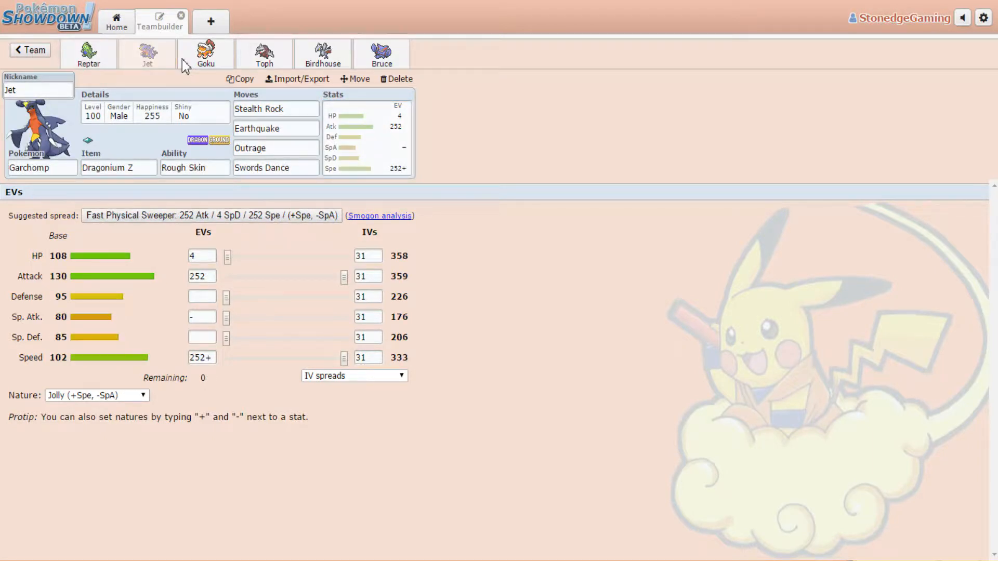
mouse_move(69, 147)
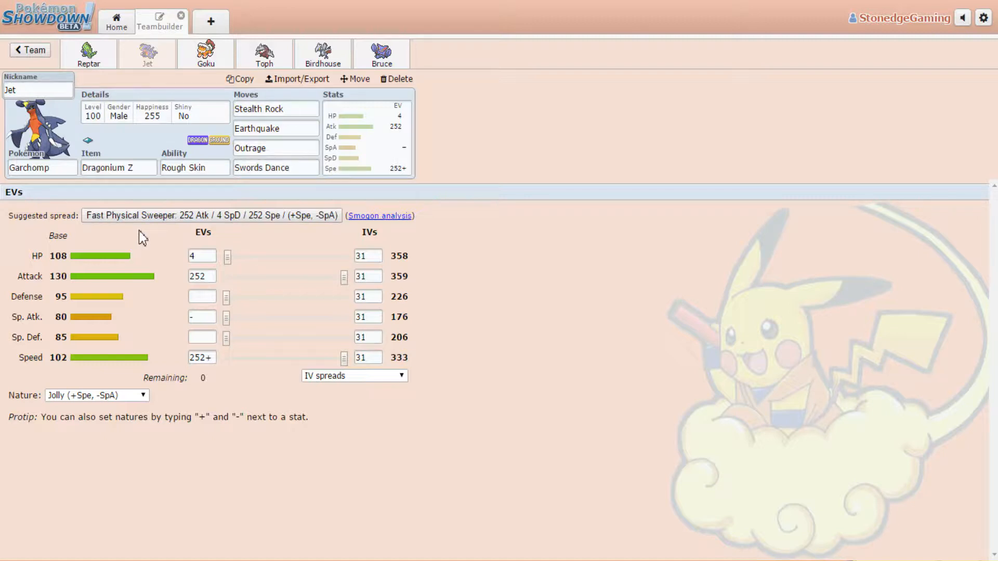
click(205, 53)
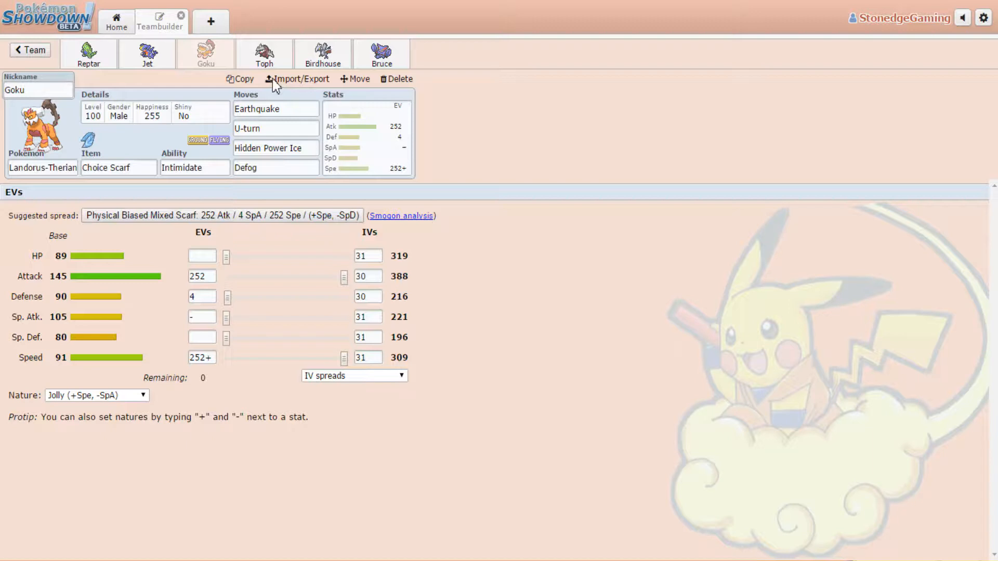
mouse_move(216, 191)
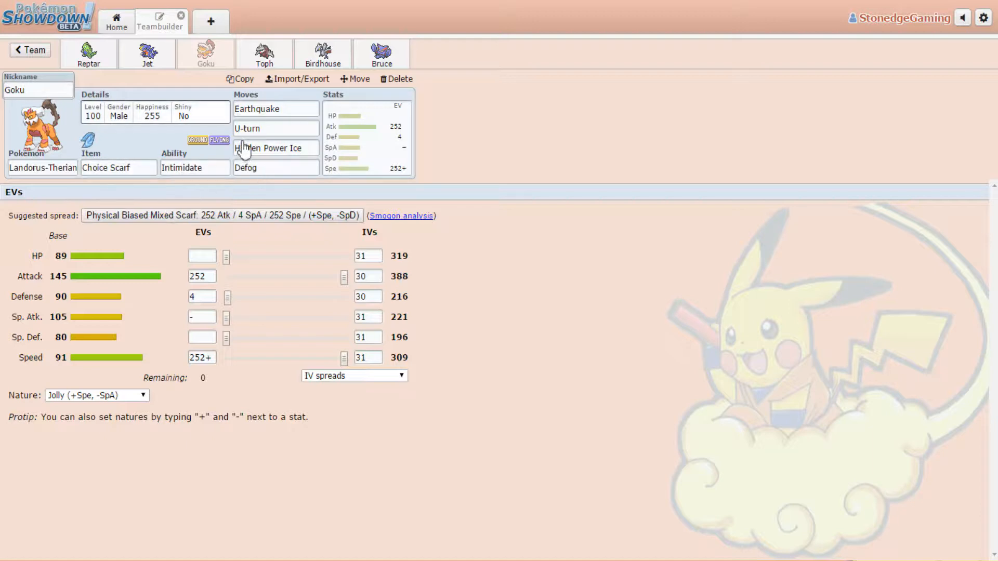
mouse_move(243, 148)
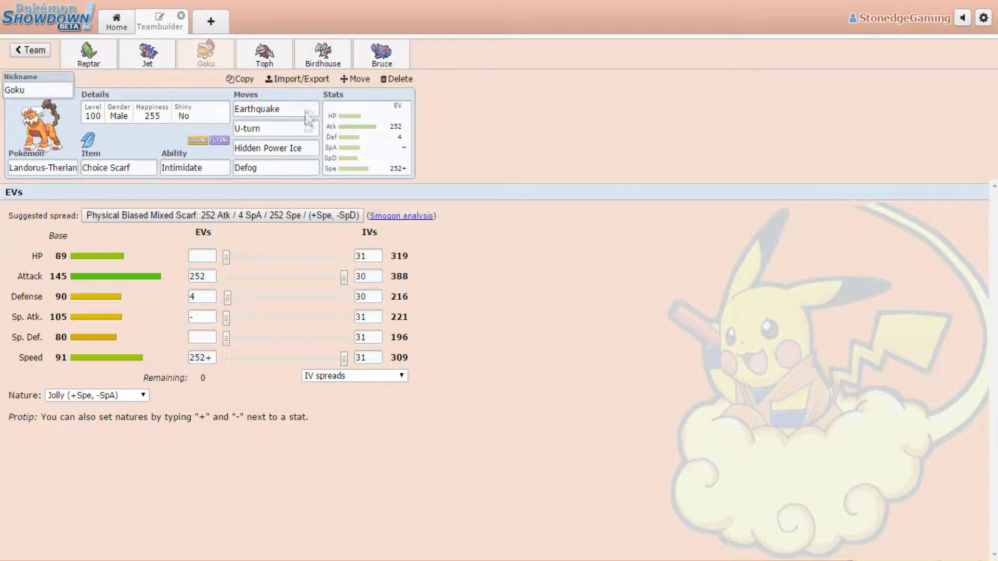
mouse_move(319, 123)
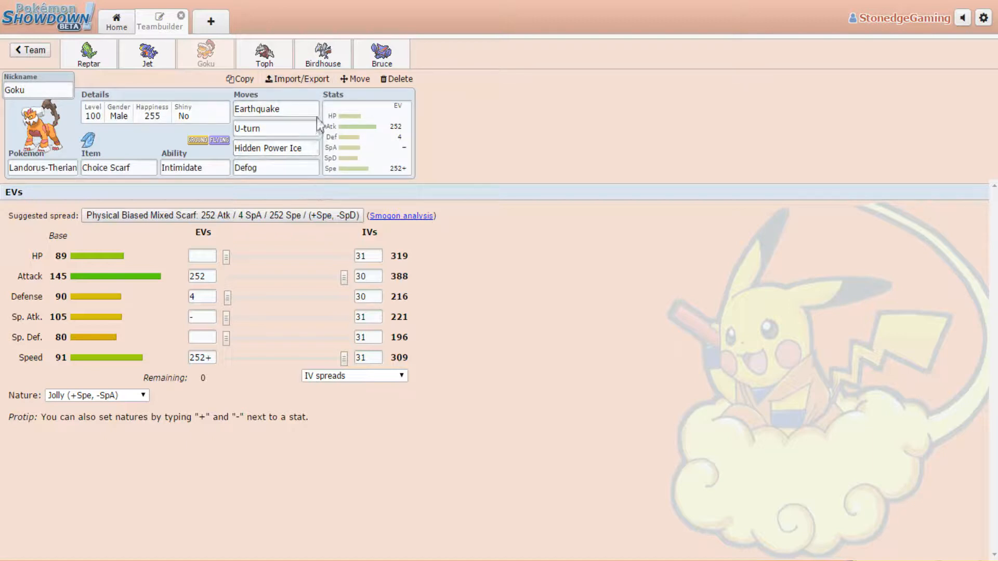
Flip between Birdhouse, Toph the Excadrill (Life Orb, Jolly, 252 Atk/4 Def/252 Spe) and Goku, ending on Goku.
click(322, 54)
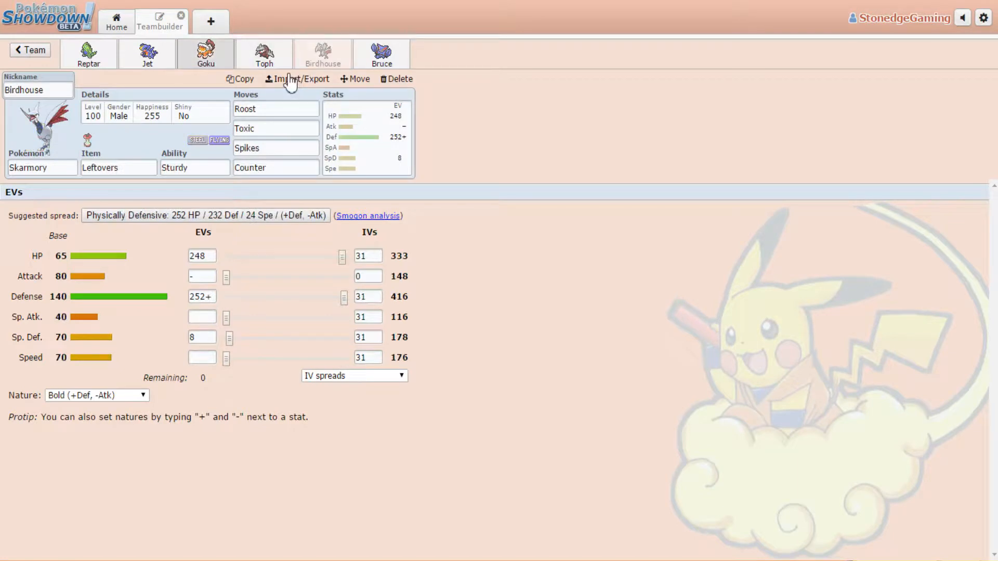
click(263, 54)
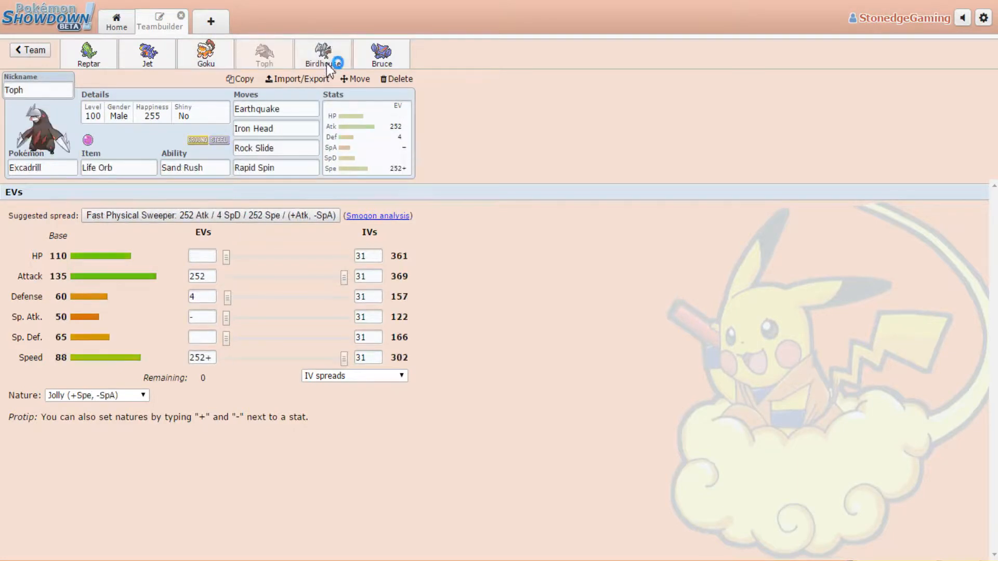
mouse_move(736, 61)
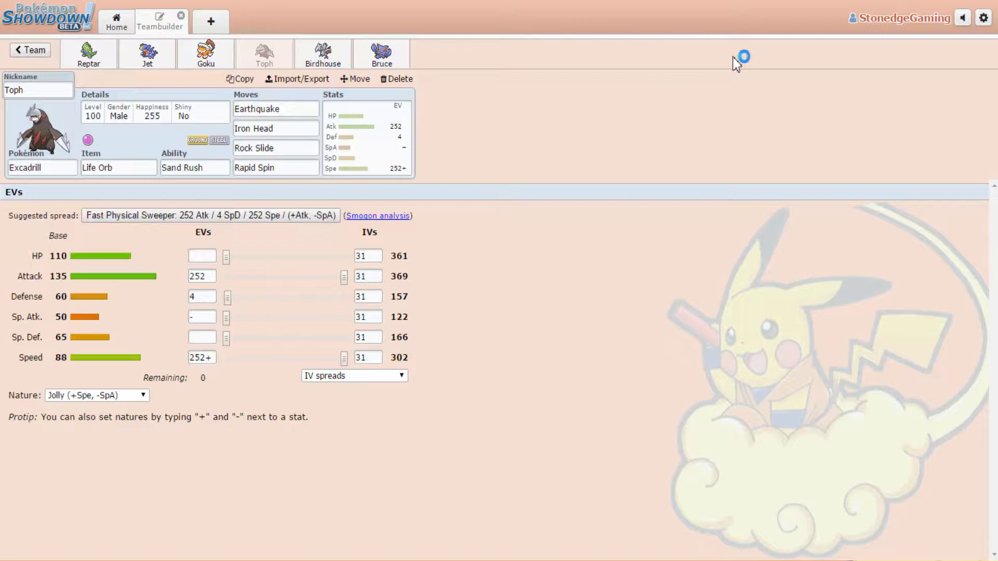
mouse_move(736, 61)
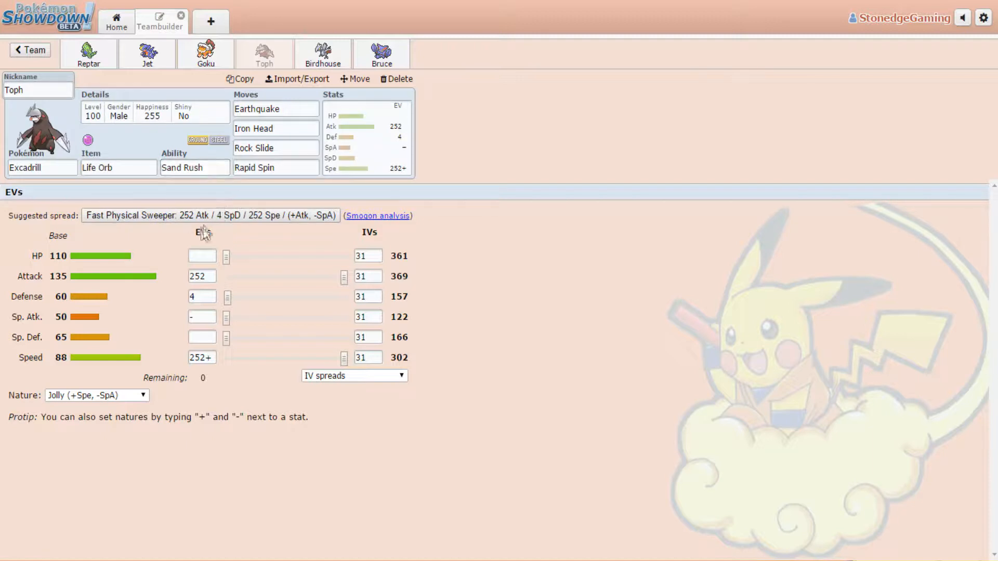
mouse_move(210, 114)
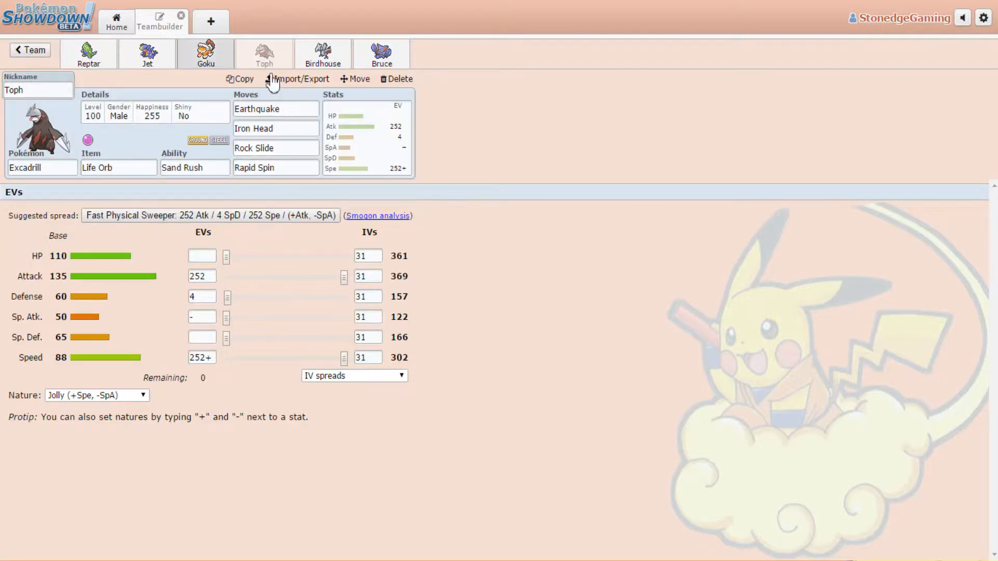
click(205, 53)
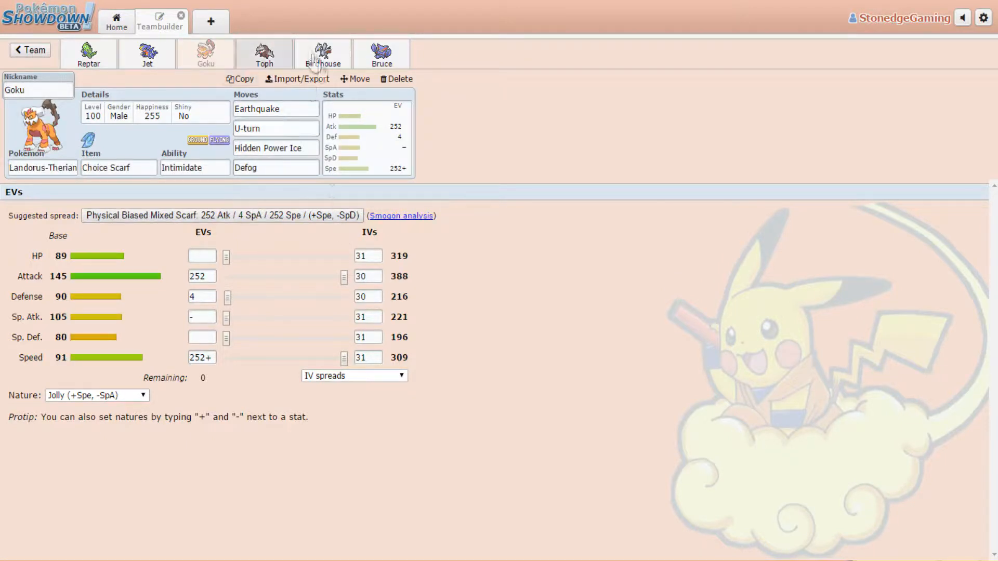
click(263, 53)
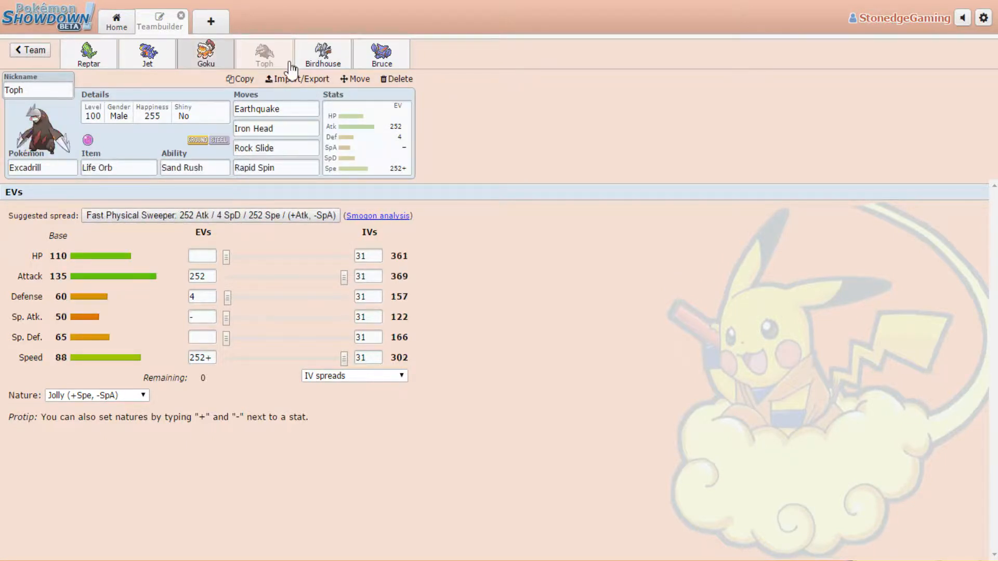
mouse_move(375, 72)
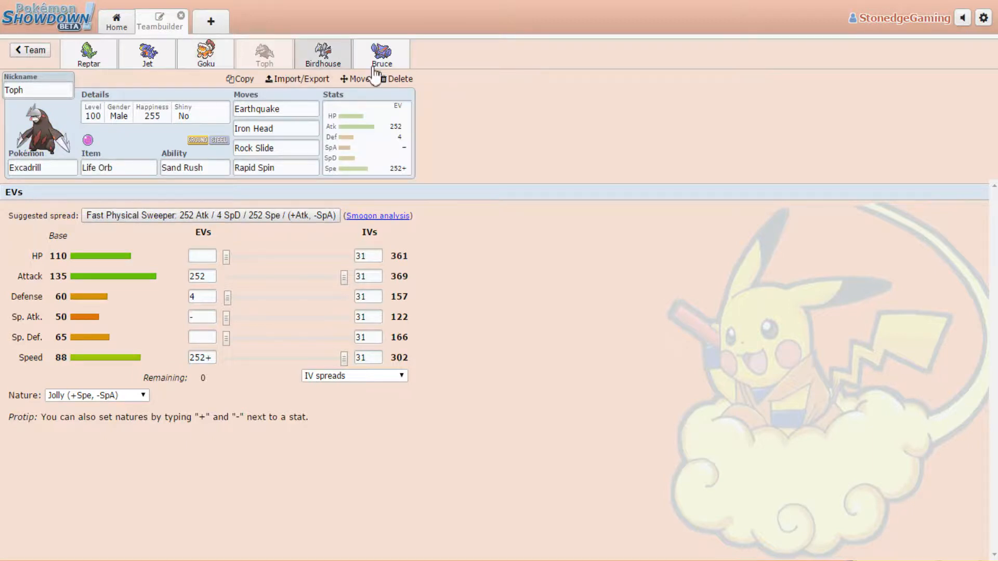
click(204, 54)
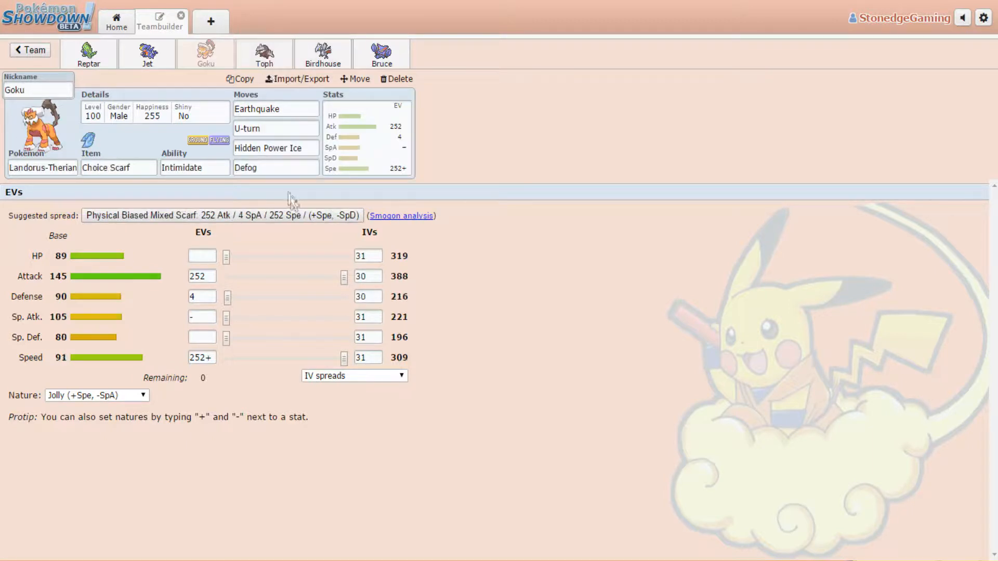
Browse the move choices for Goku's fourth slot, leaving Earthquake, U-turn, Hidden Power Ice, then switch to Toph.
click(276, 168)
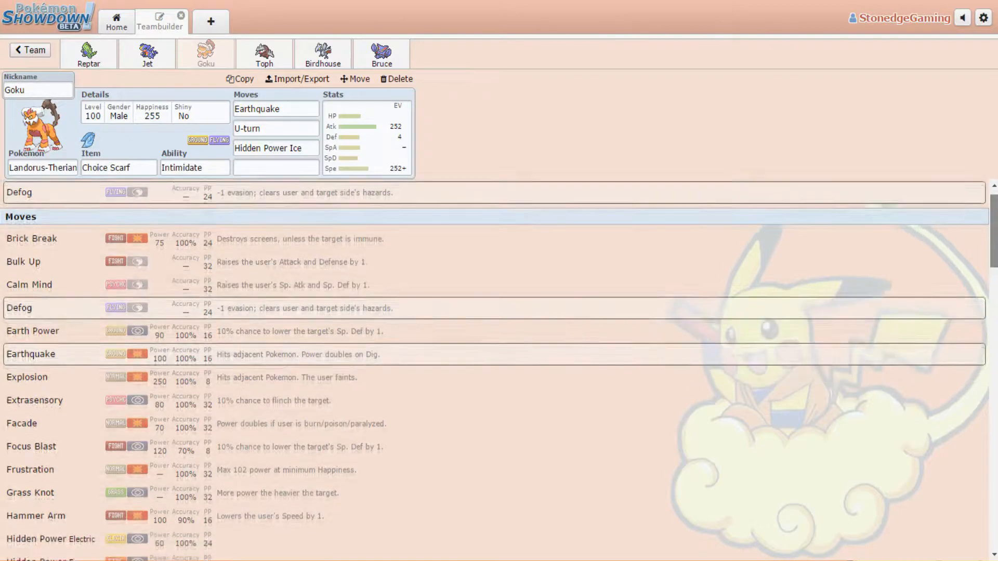
scroll(down, 3)
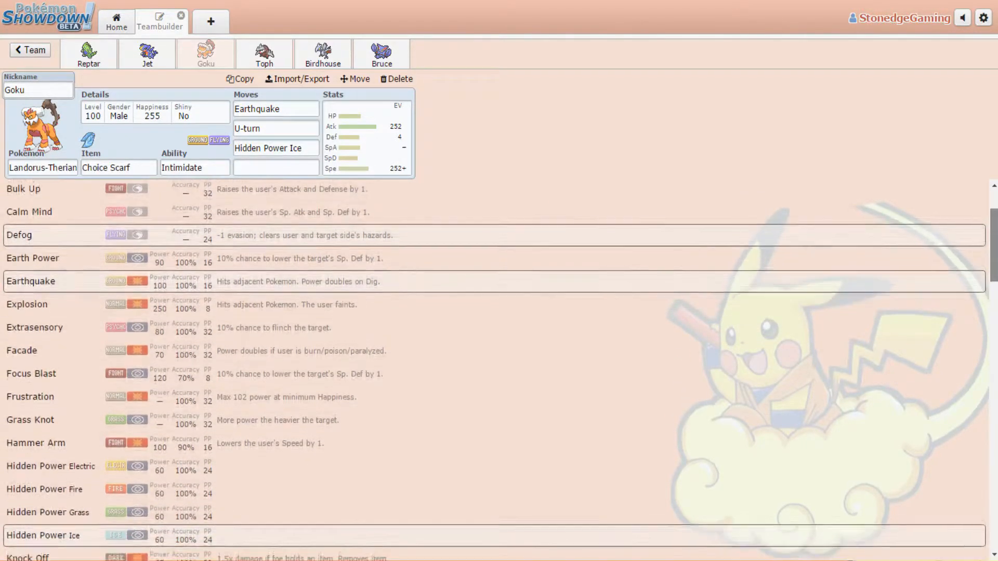
scroll(down, 3)
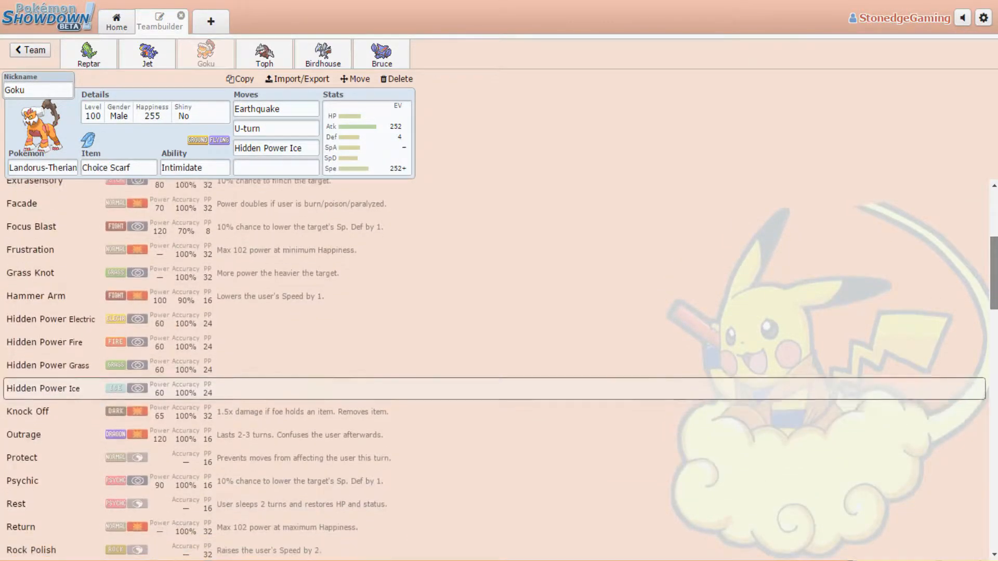
scroll(down, 3)
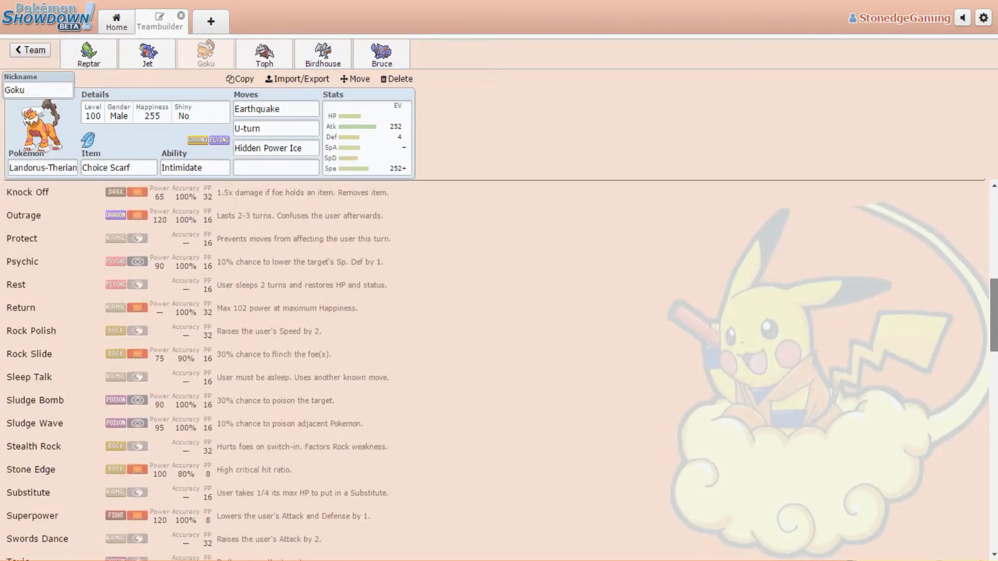
scroll(down, 3)
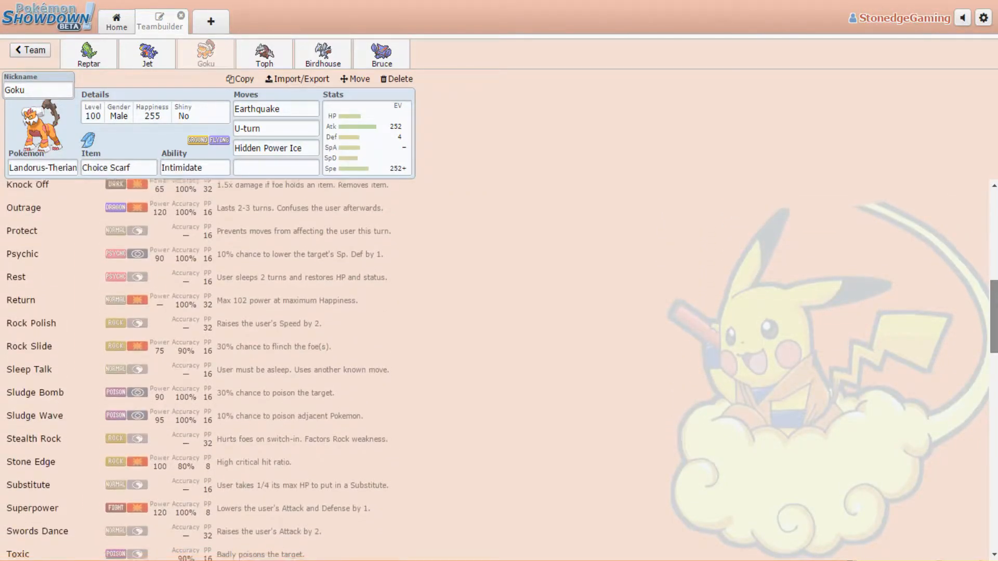
scroll(down, 3)
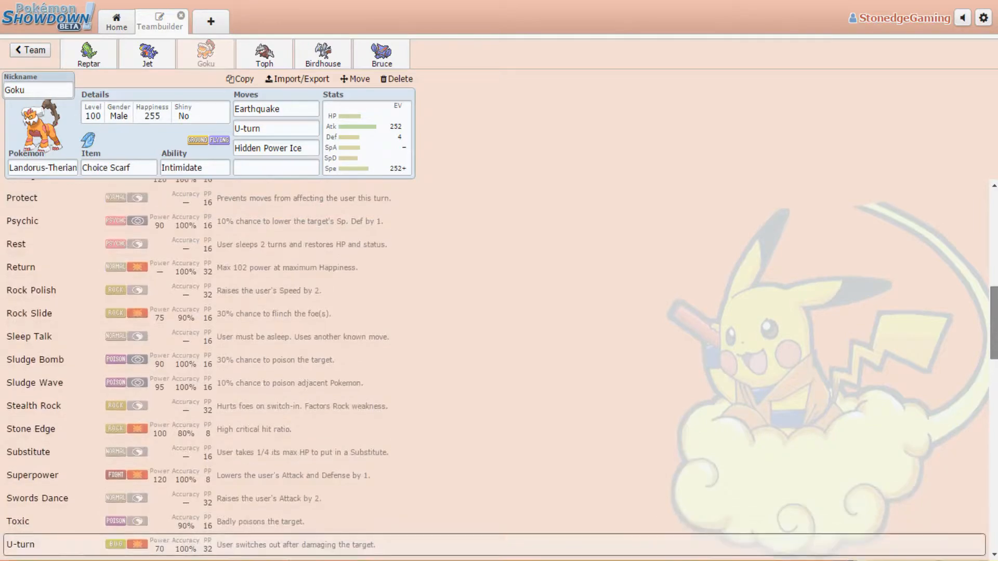
scroll(up, 3)
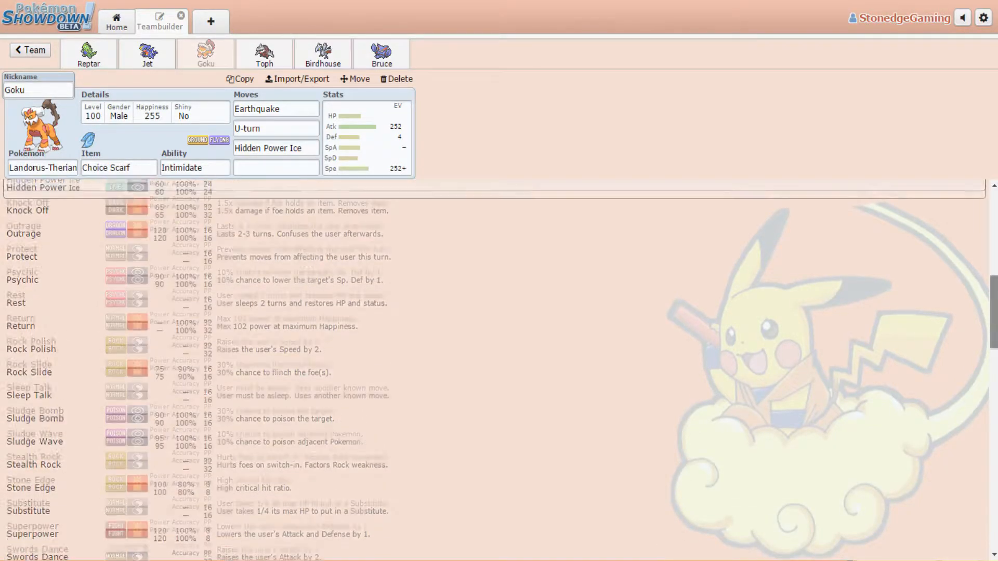
scroll(up, 3)
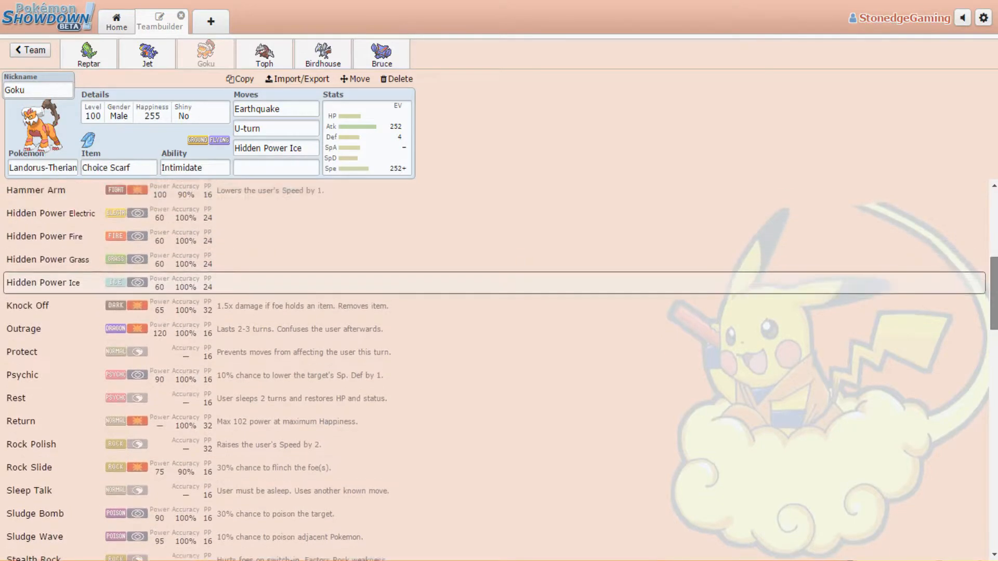
scroll(up, 3)
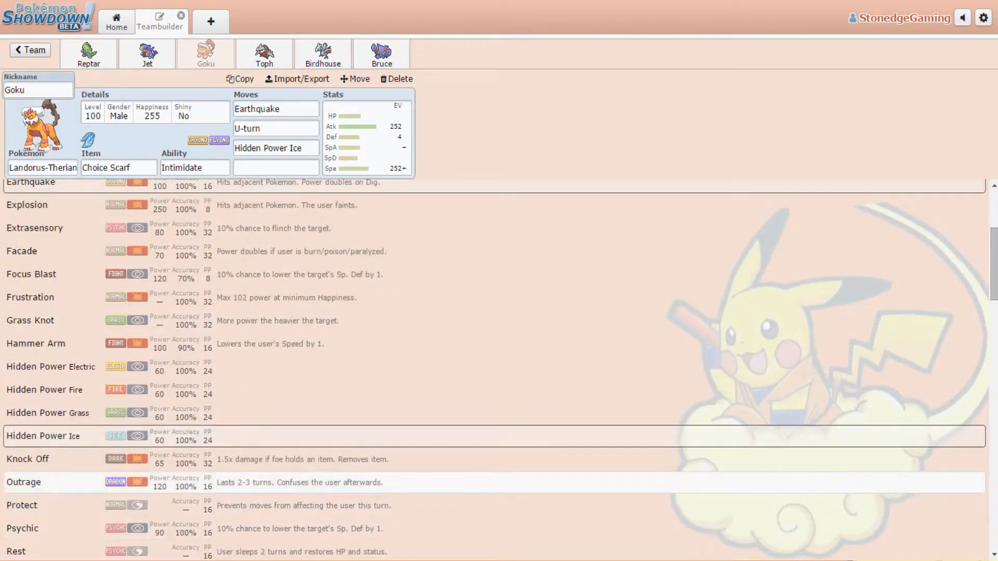
click(264, 54)
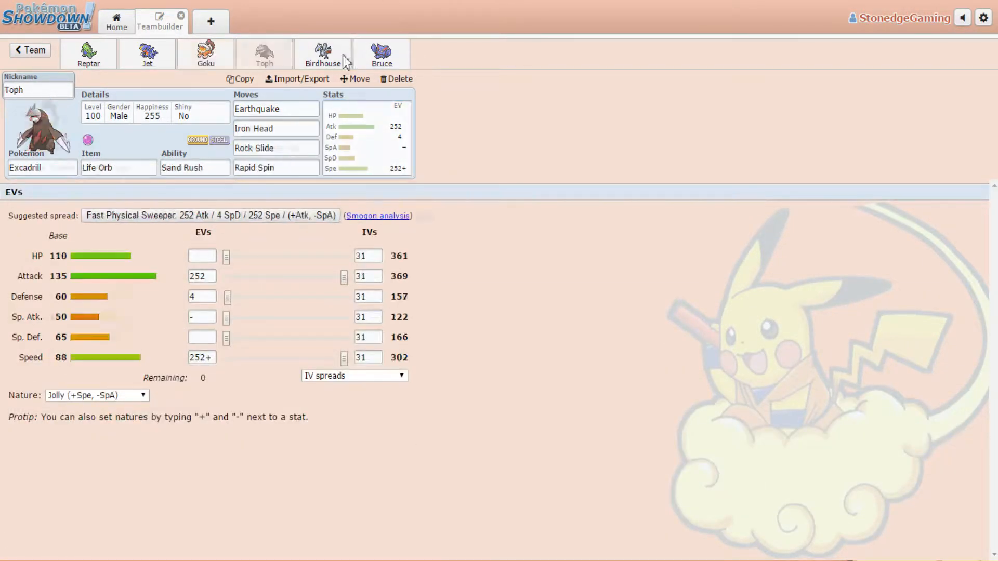
mouse_move(424, 57)
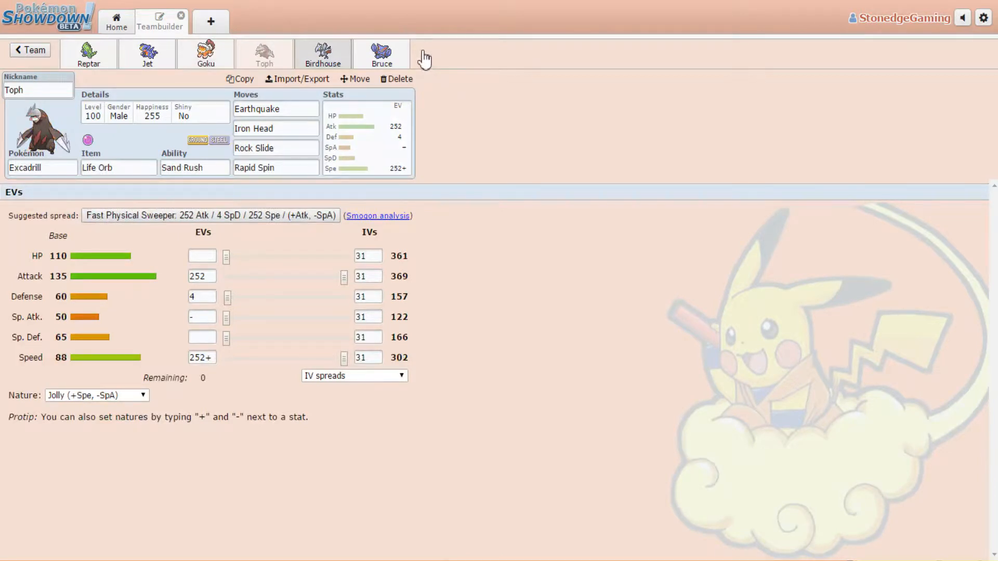
Show Birdhouse the Skarmory: Leftovers, Sturdy, Bold, Roost/Toxic/Spikes/Counter, 248 HP/252 Def/8 SpD.
click(322, 54)
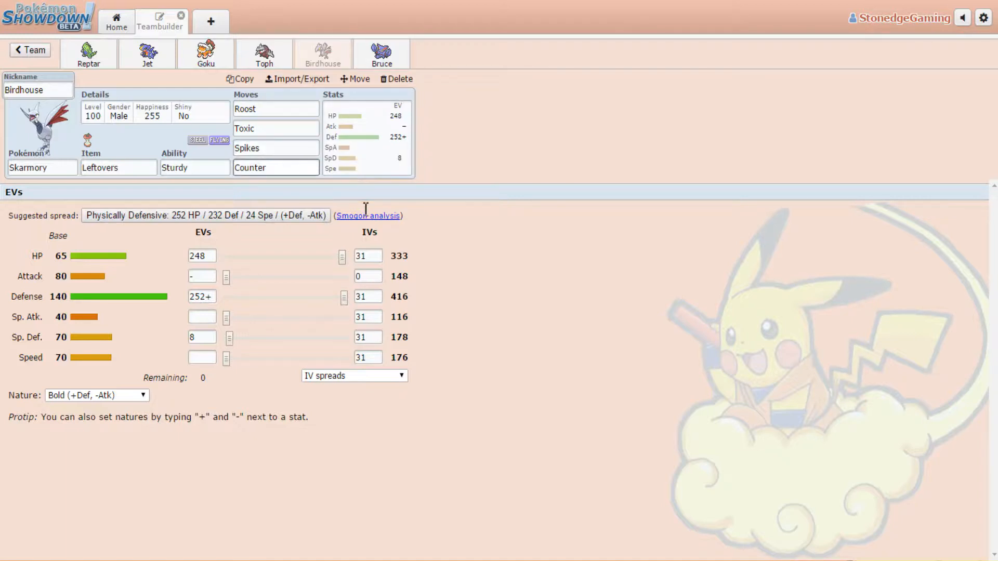
mouse_move(275, 320)
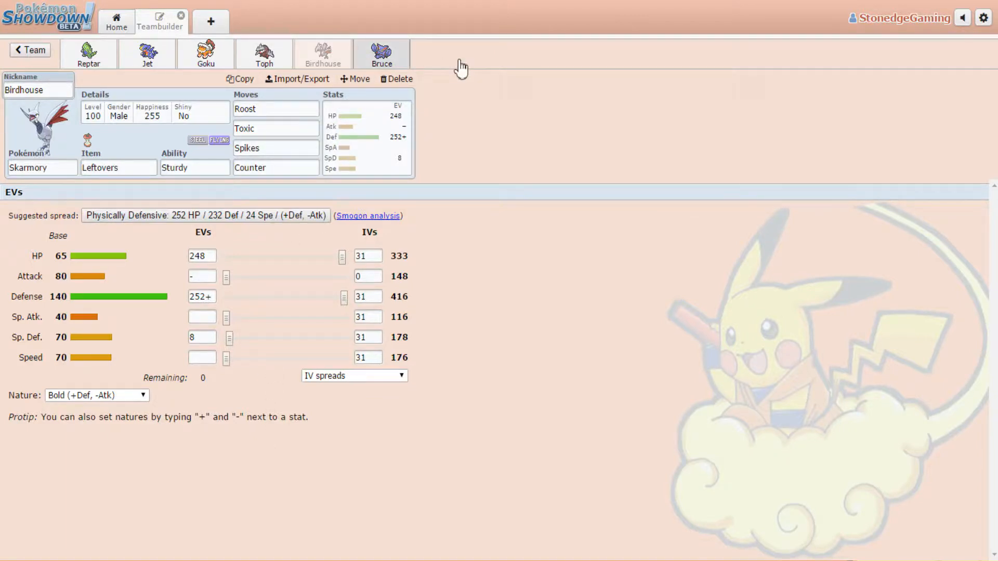
Review Bruce the Gliscor (Toxic Orb, Poison Heal, Jolly, 244 HP/44 Def/68 SpD/152 Spe), then return to the team overview.
click(380, 53)
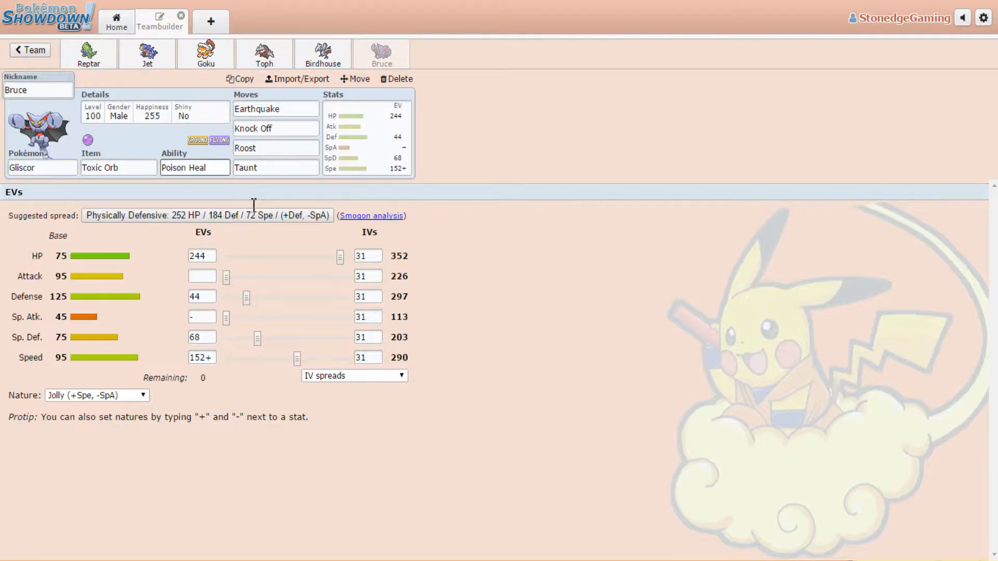
mouse_move(350, 127)
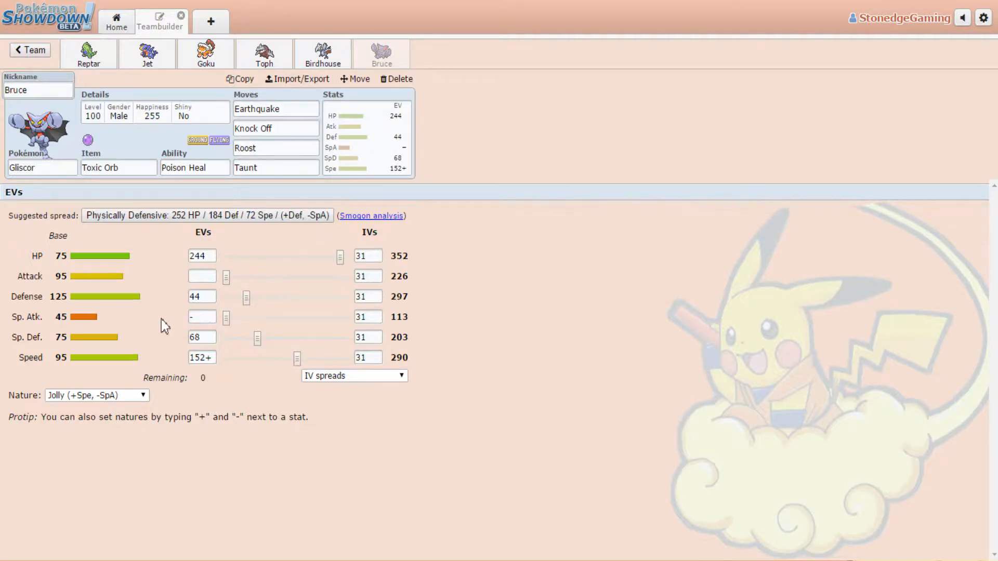
mouse_move(399, 326)
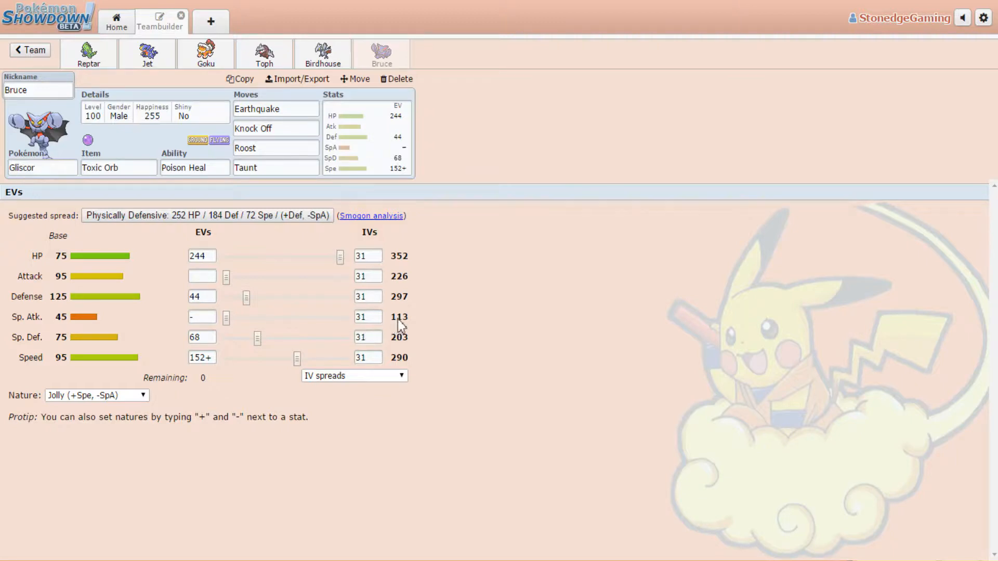
mouse_move(322, 363)
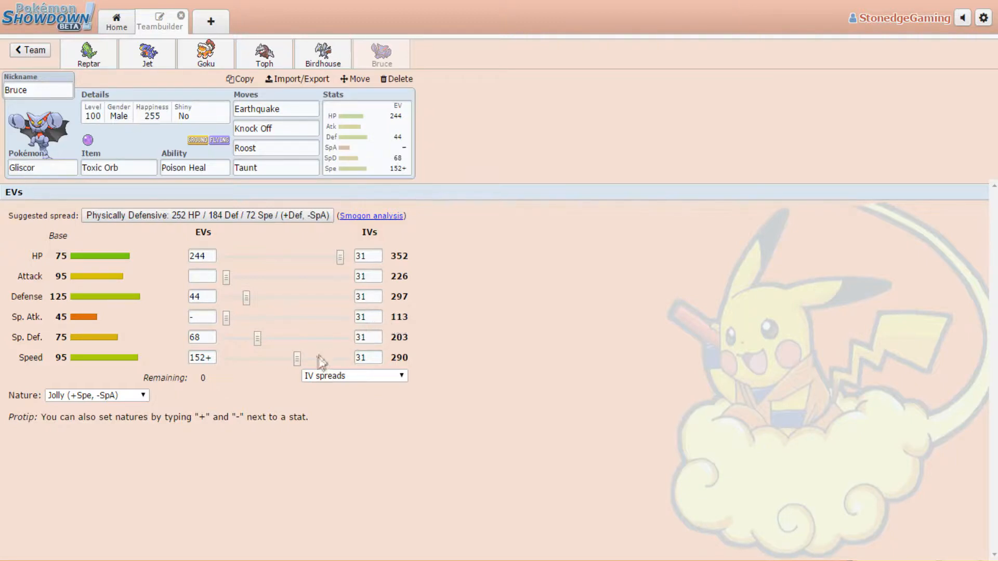
mouse_move(378, 411)
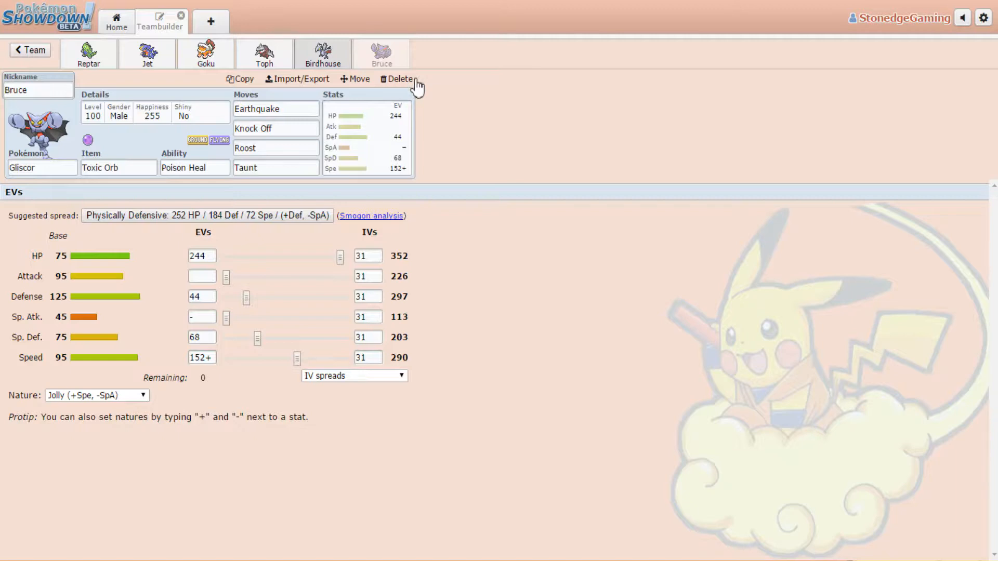
mouse_move(126, 60)
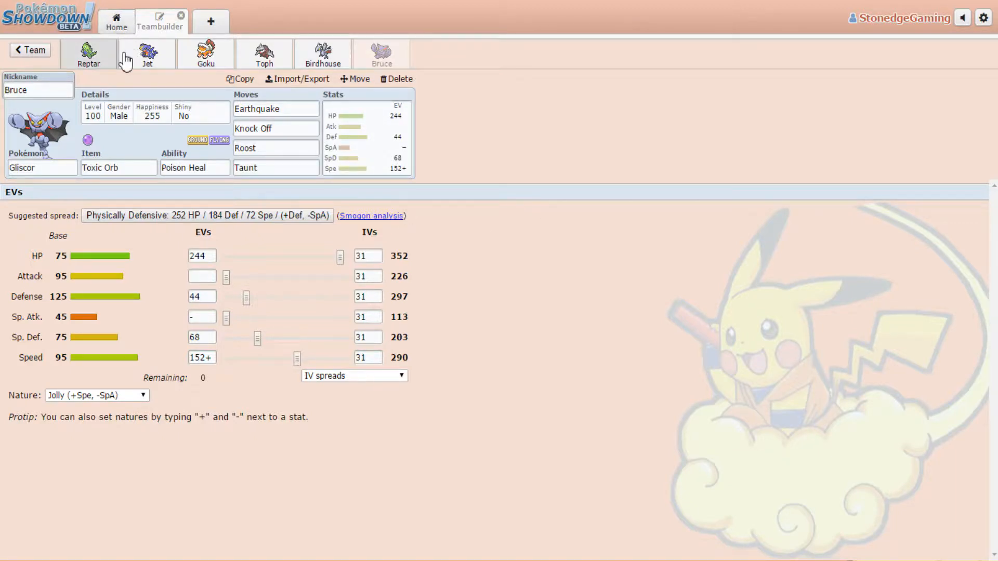
click(30, 50)
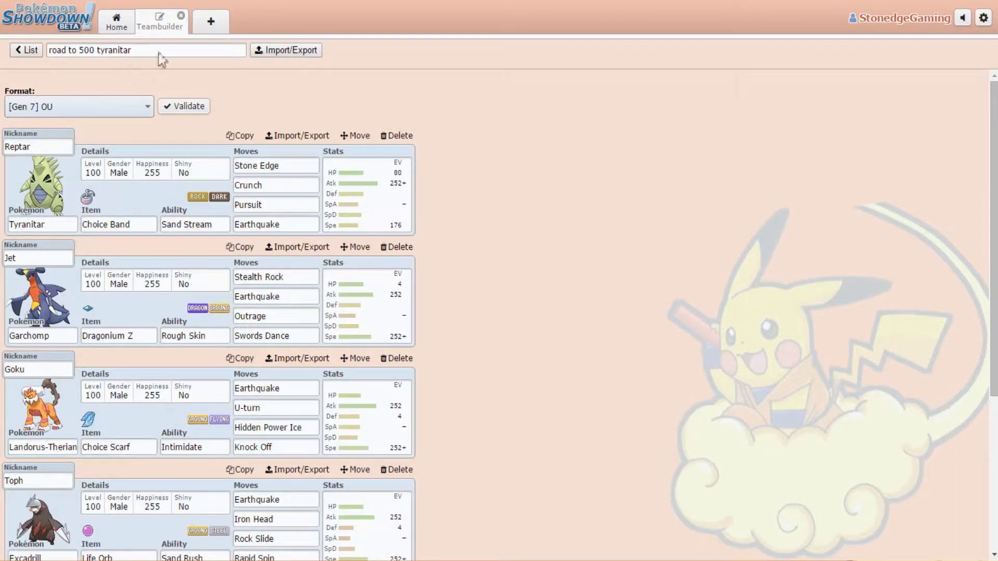
From the home screen, queue a rated Gen 7 OU ladder battle with this team.
click(117, 21)
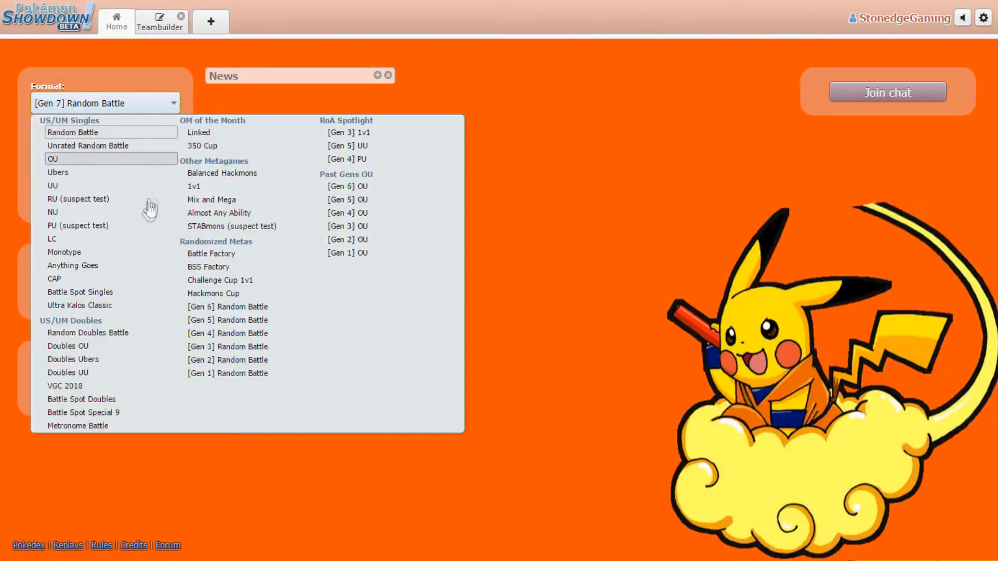
click(53, 158)
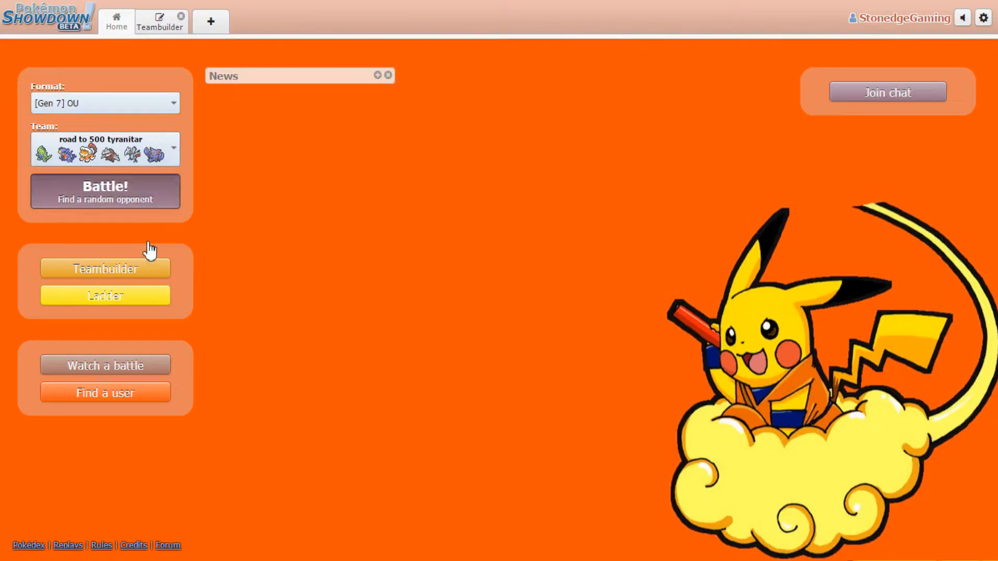
click(105, 192)
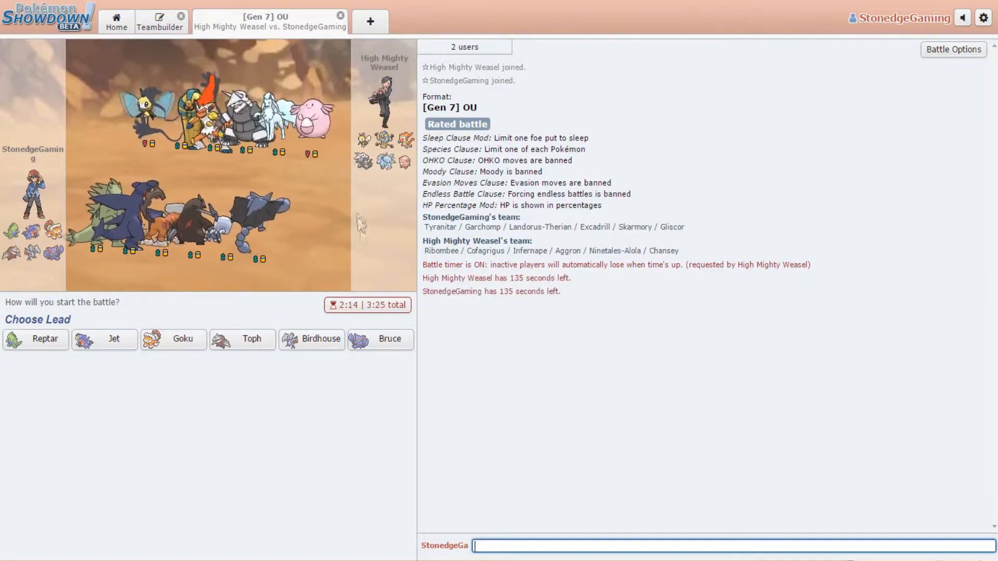
mouse_move(242, 339)
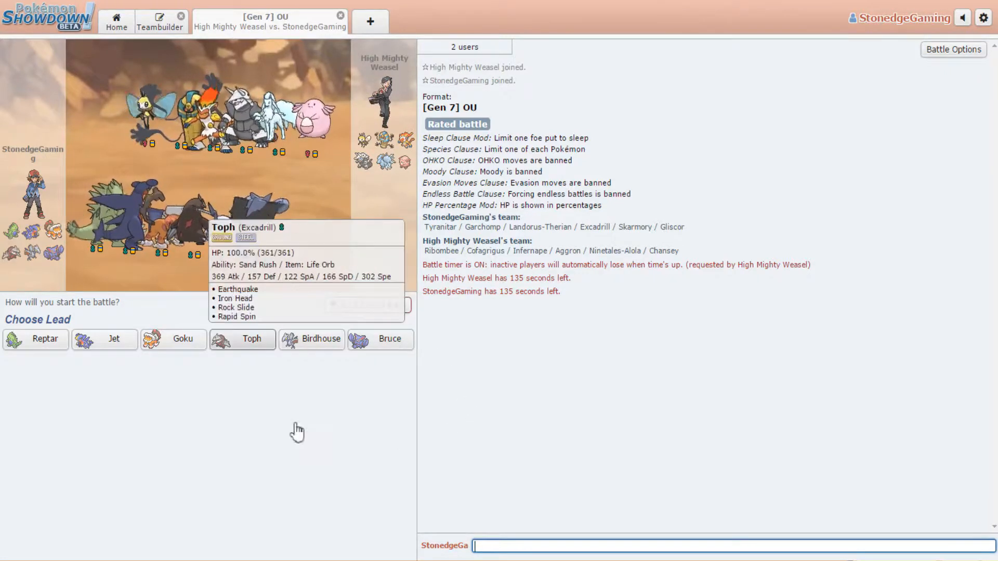
mouse_move(174, 339)
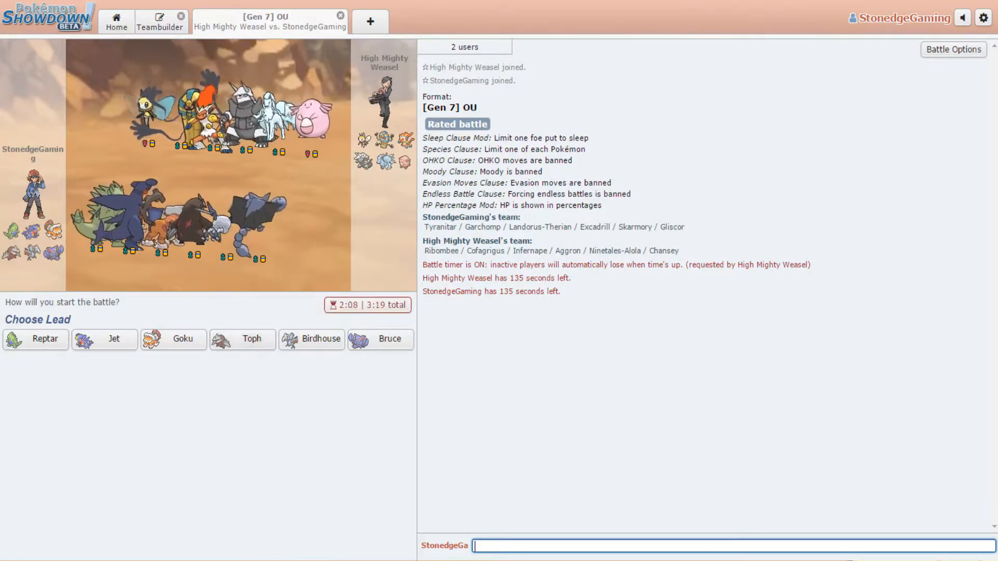
mouse_move(35, 339)
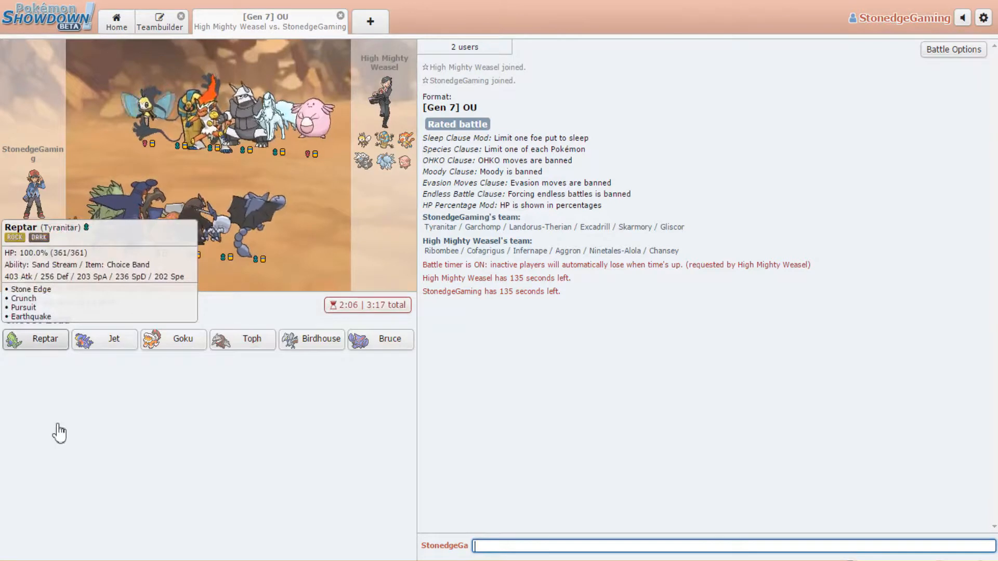
mouse_move(173, 339)
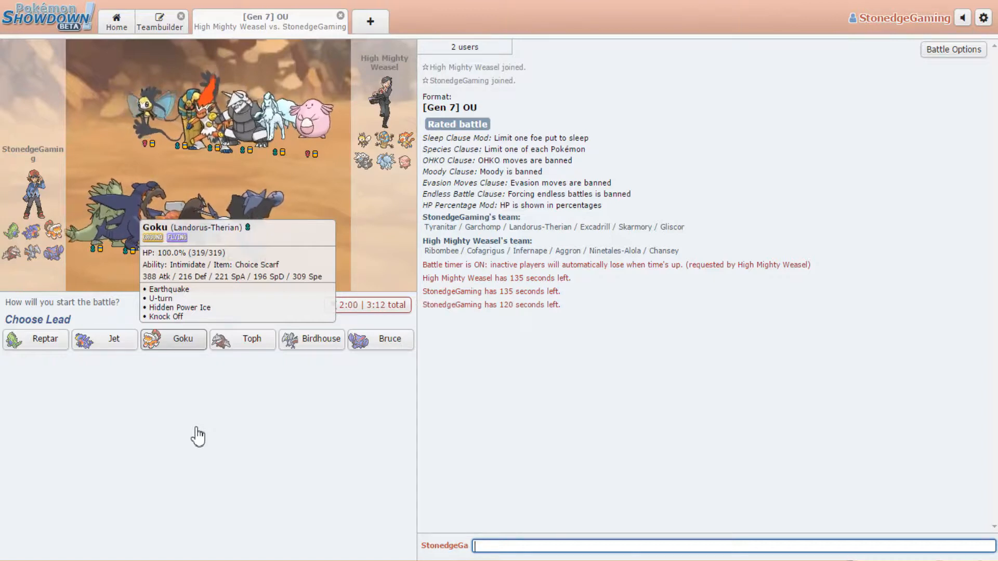
Lead with Goku the Landorus-Therian against High Mighty Weasel's Ribombee.
click(173, 338)
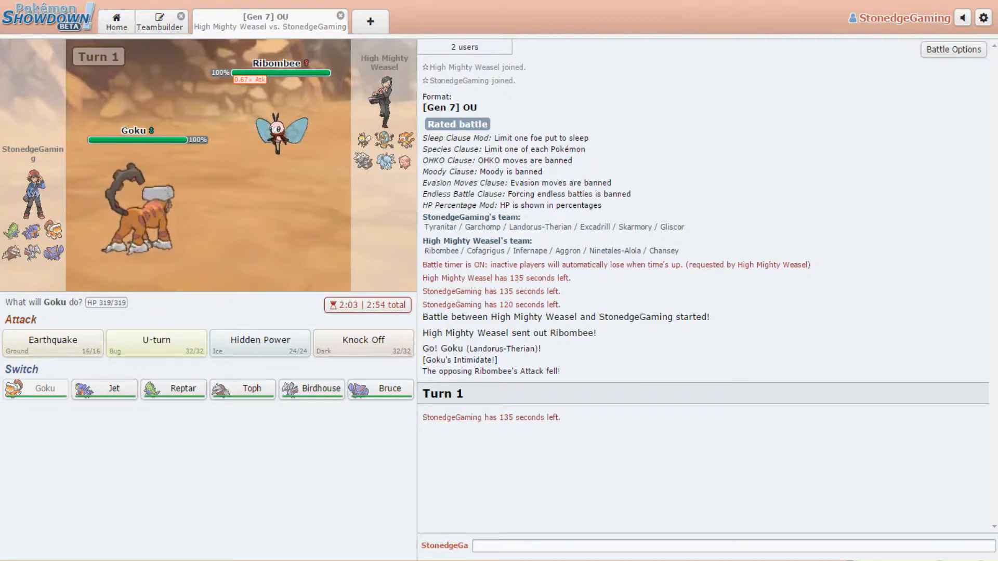
mouse_move(242, 388)
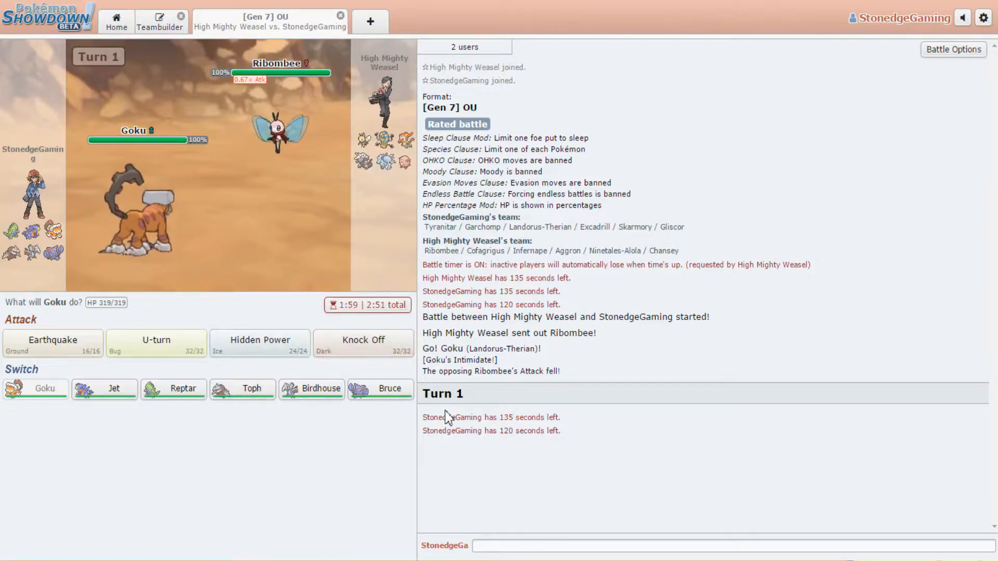
mouse_move(353, 413)
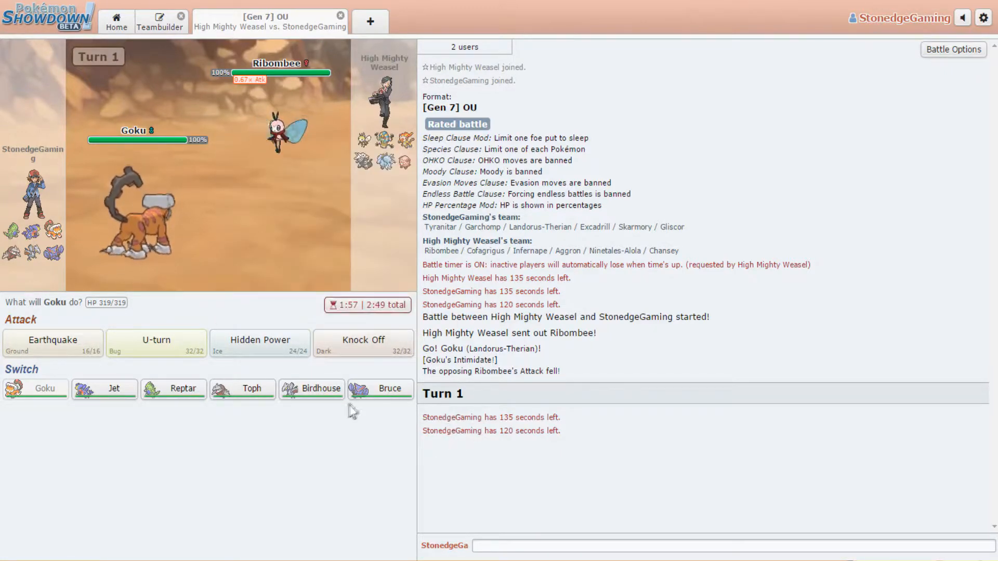
Hit Ribombee with Goku's U-turn on turn 1, taking about 24% of its health.
click(155, 344)
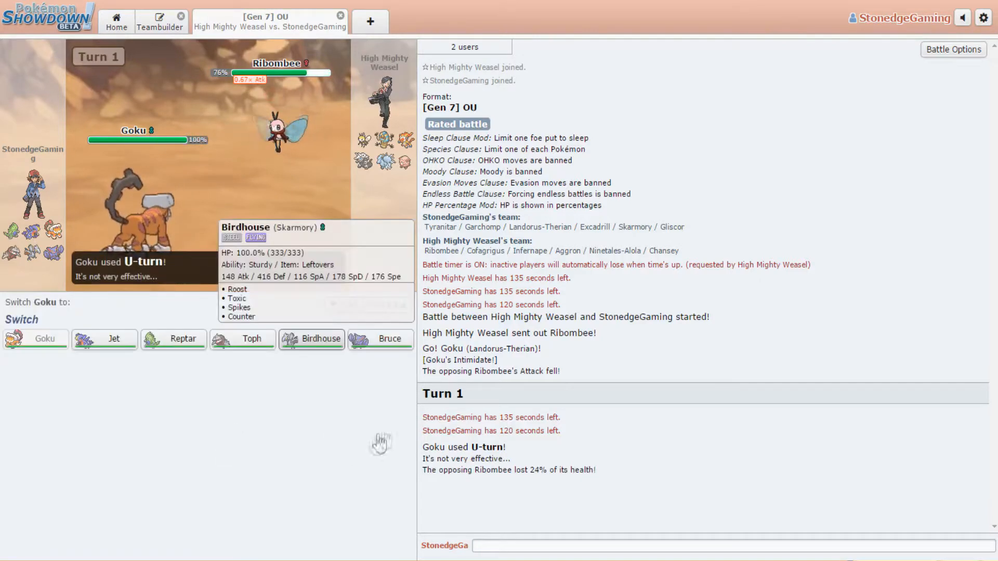
mouse_move(373, 437)
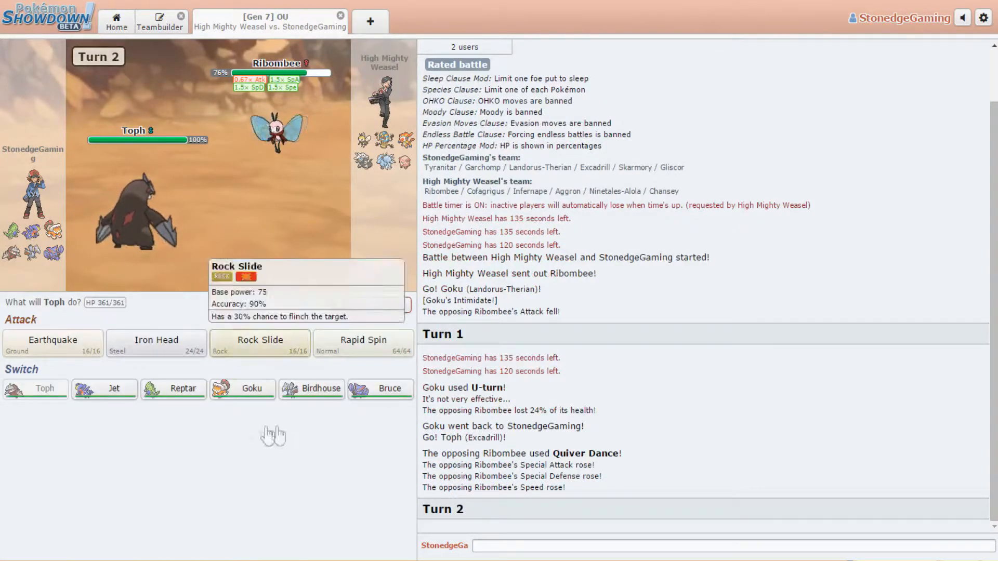
mouse_move(156, 341)
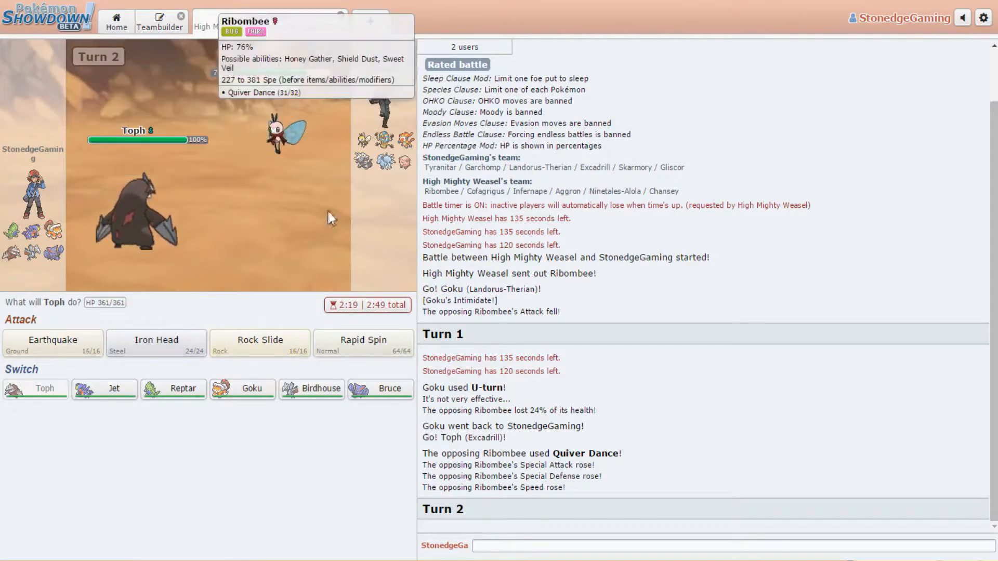
mouse_move(336, 207)
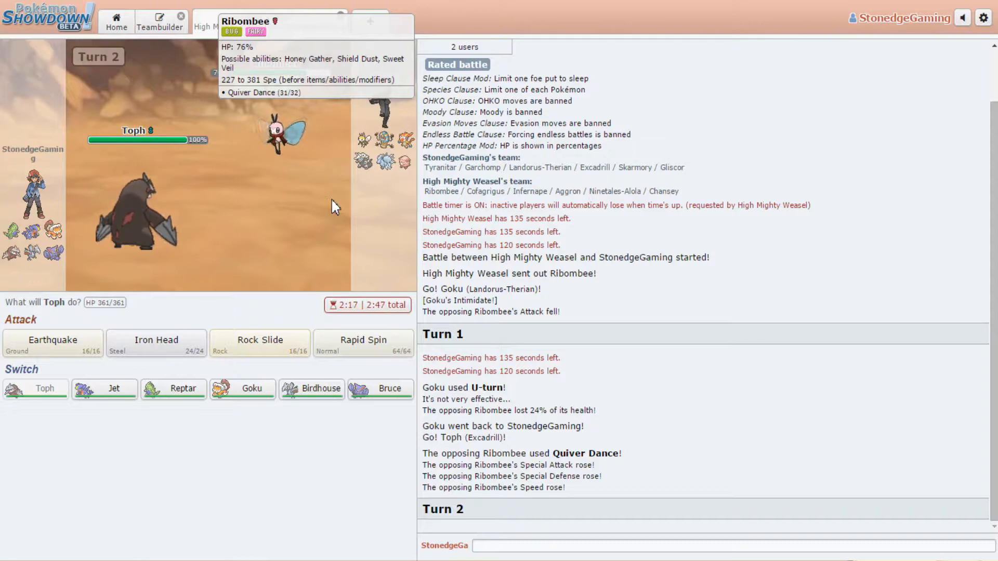
mouse_move(155, 341)
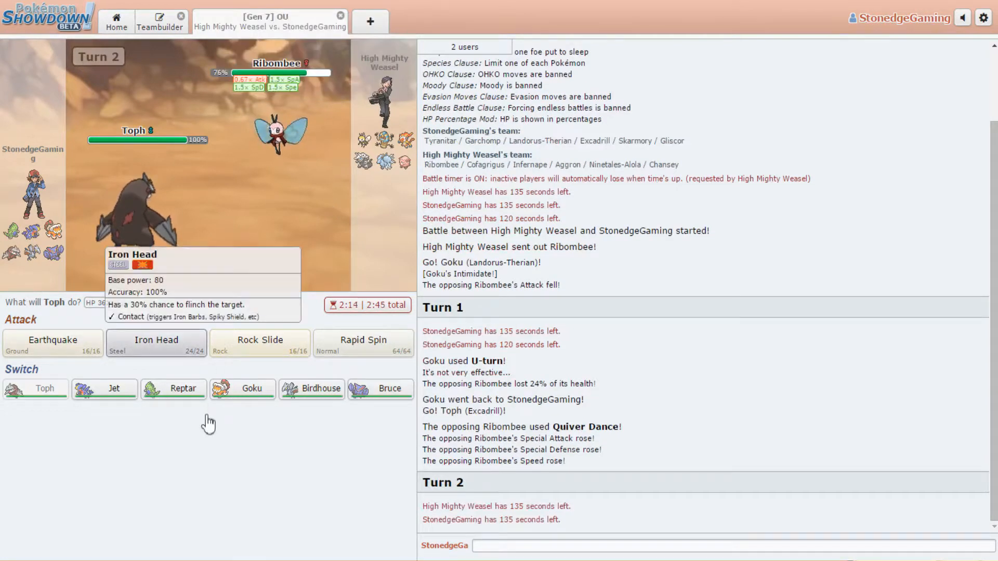
Hit the incoming Cofagrigus with Iron Head, then Earthquake it for 53% on turn 3.
click(155, 340)
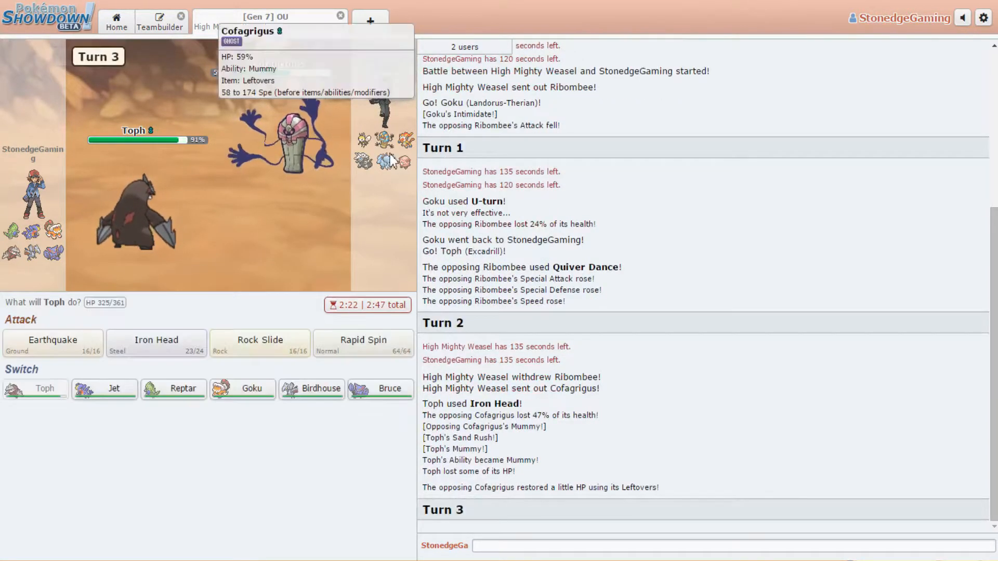
mouse_move(382, 177)
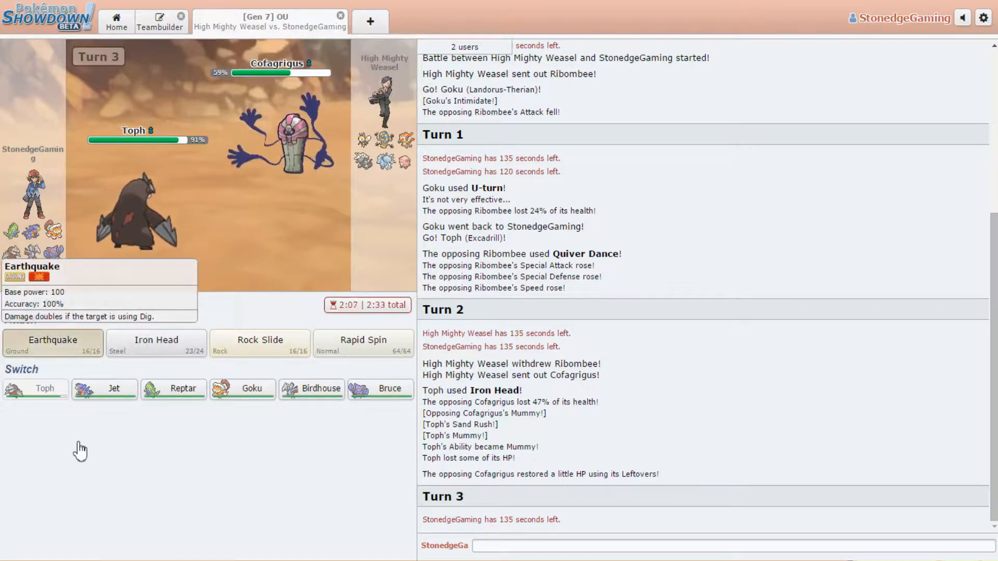
click(52, 344)
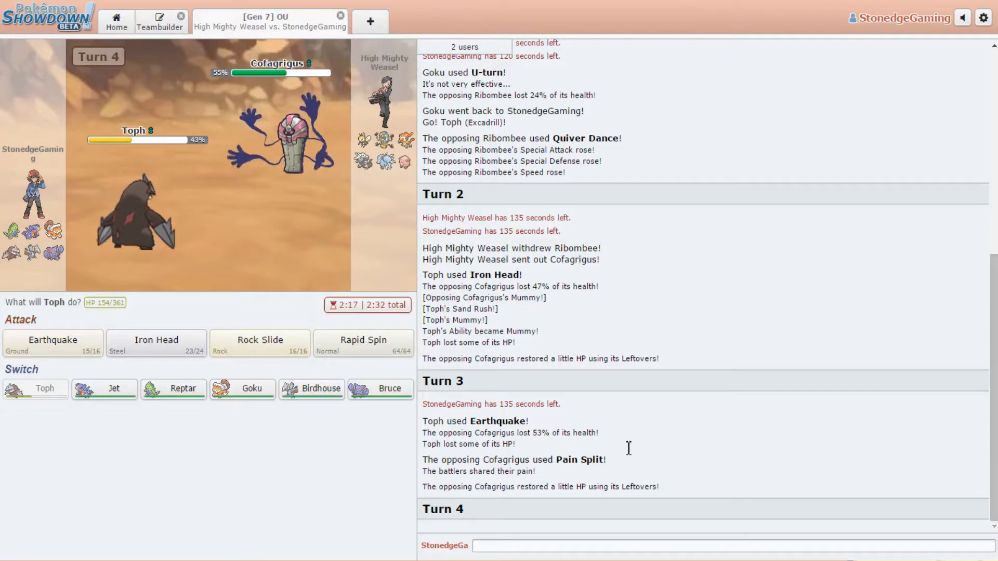
mouse_move(260, 345)
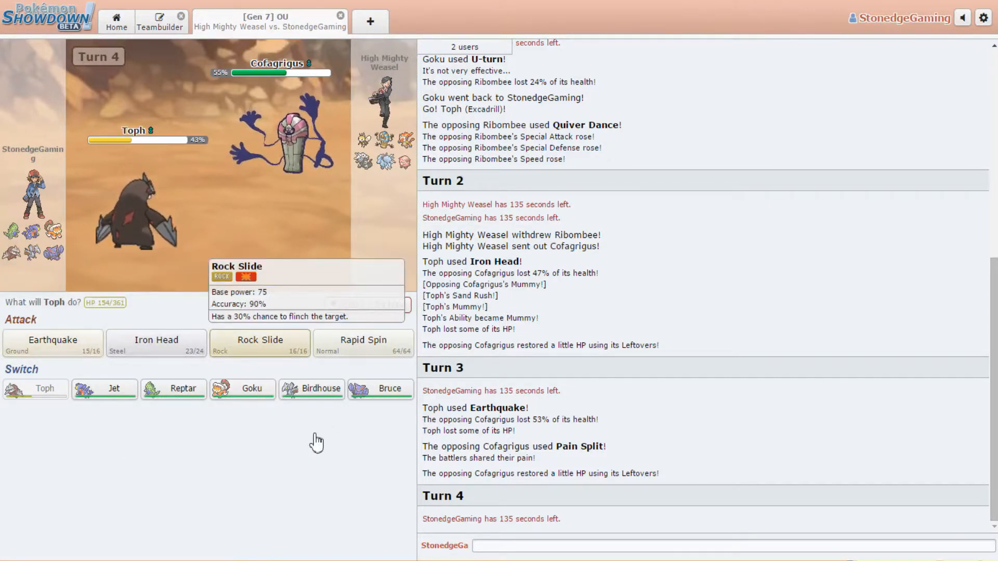
Rock Slide Cofagrigus on turn 4, then Earthquake on turns 5 and 6, leaving it at 13%.
click(259, 340)
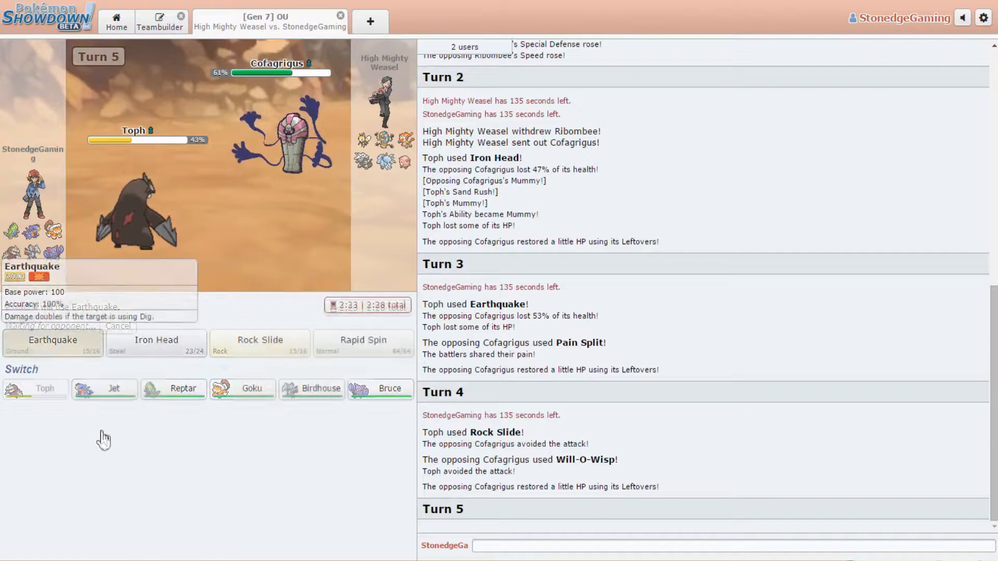
click(52, 344)
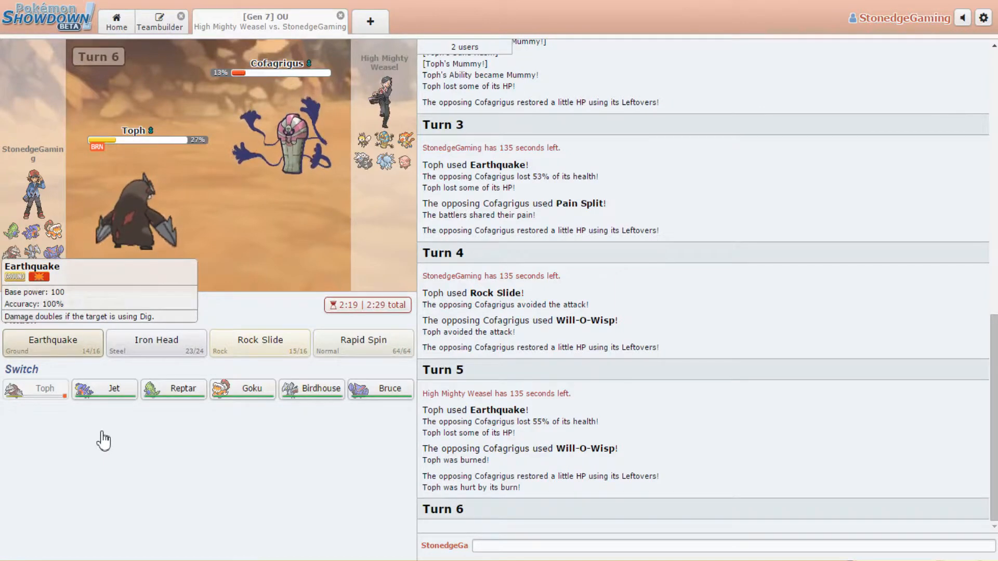
click(53, 339)
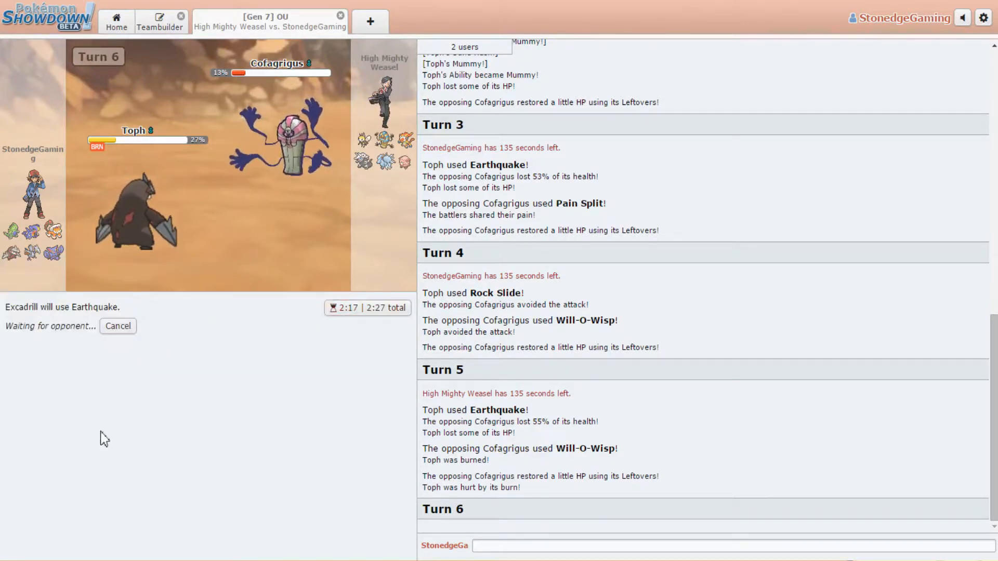
Earthquake Chansey, then send out Goku after Toph faints on turn 7.
scroll(down, 3)
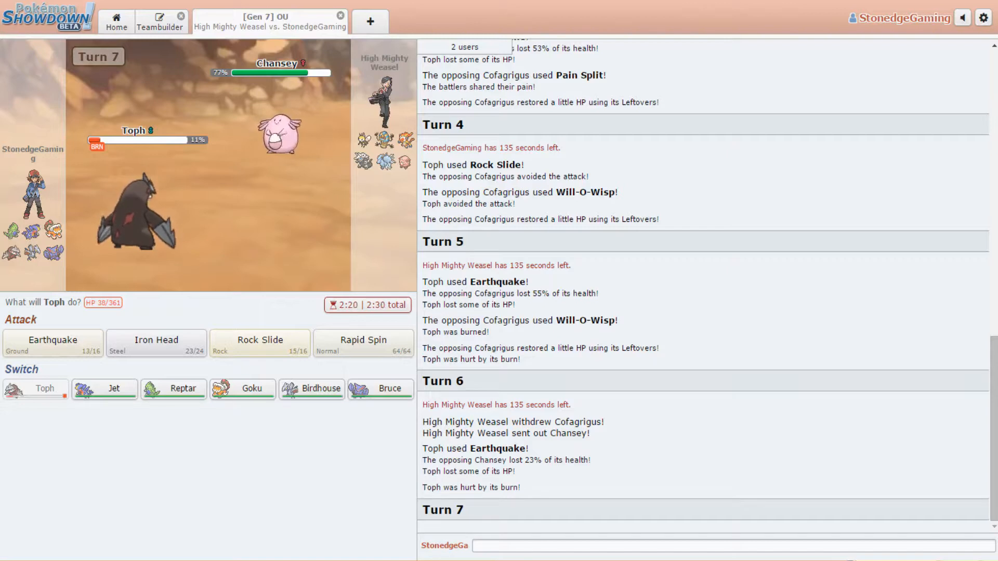
mouse_move(156, 340)
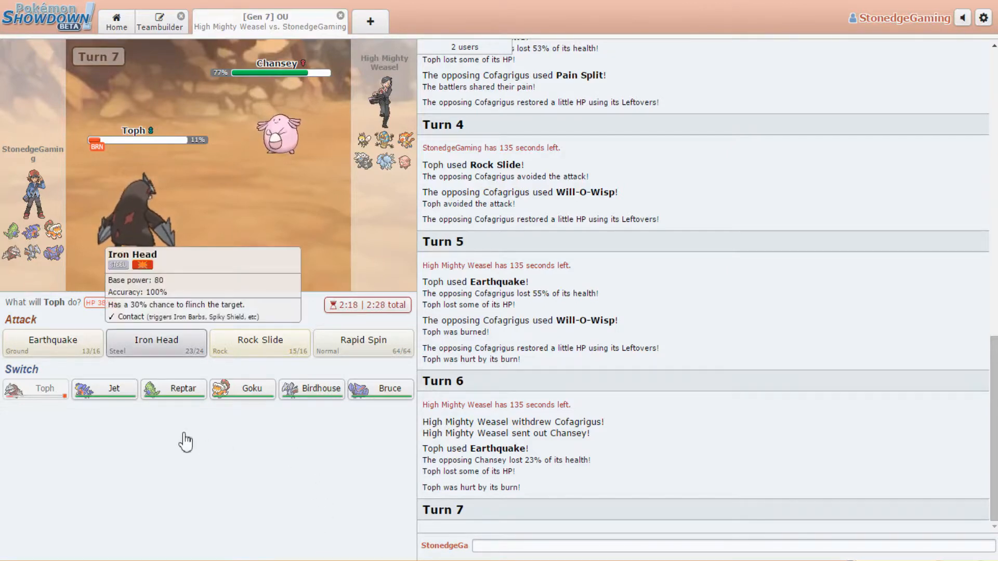
mouse_move(53, 339)
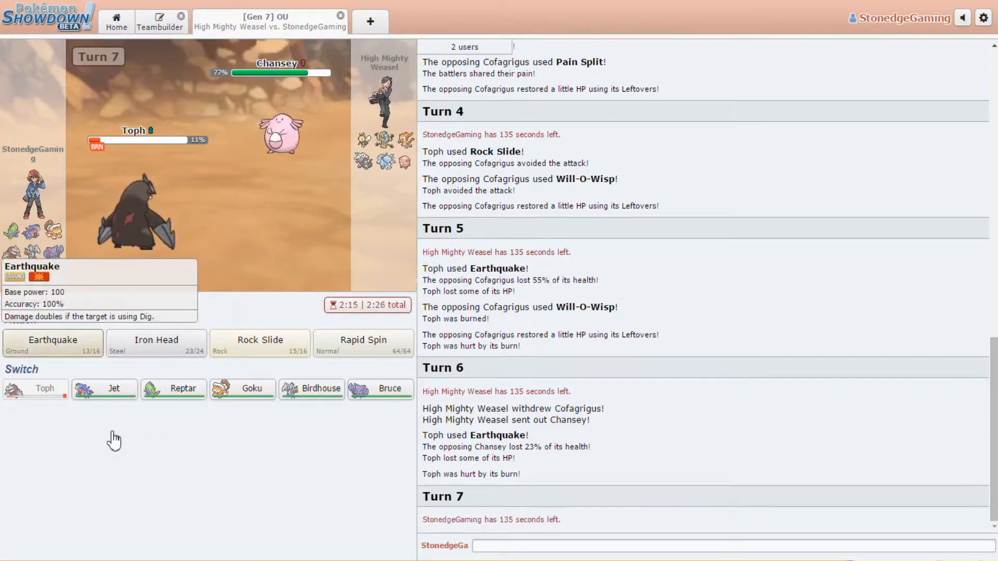
click(52, 344)
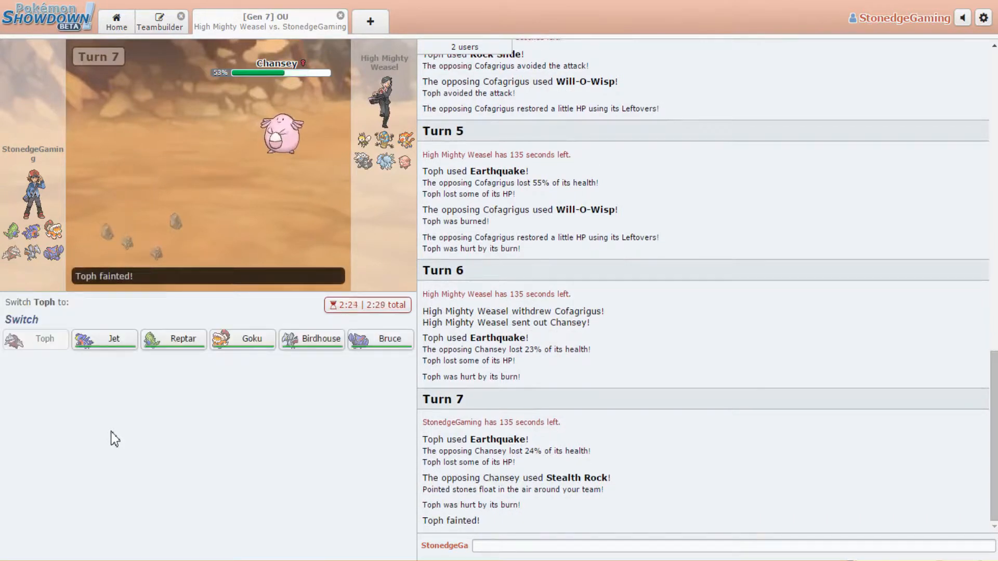
mouse_move(303, 452)
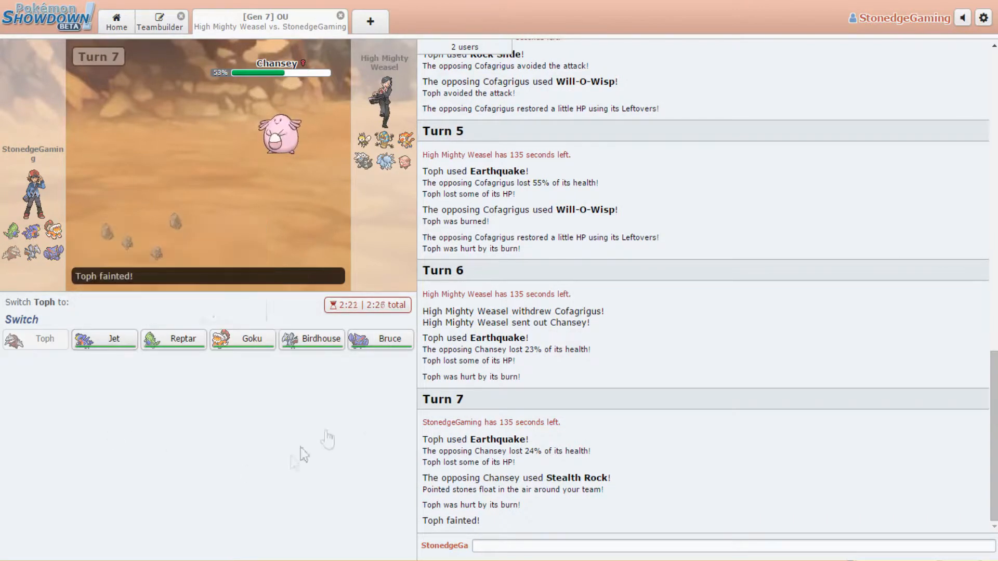
mouse_move(243, 338)
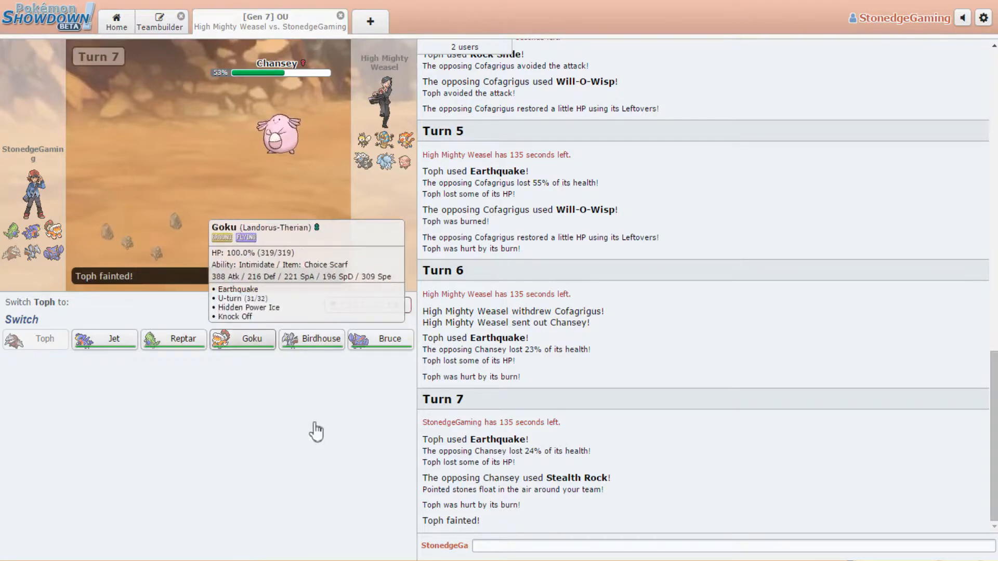
mouse_move(311, 339)
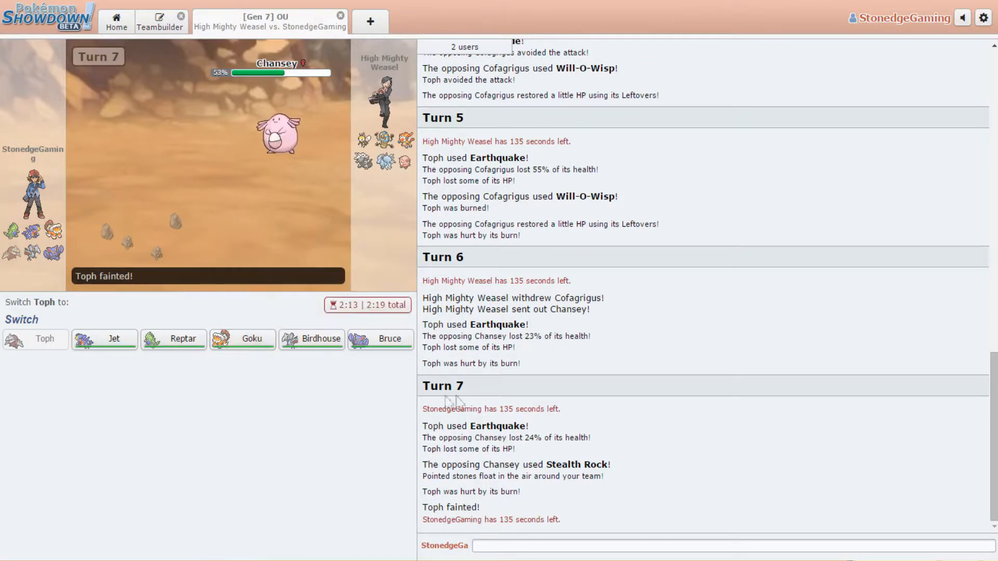
mouse_move(242, 338)
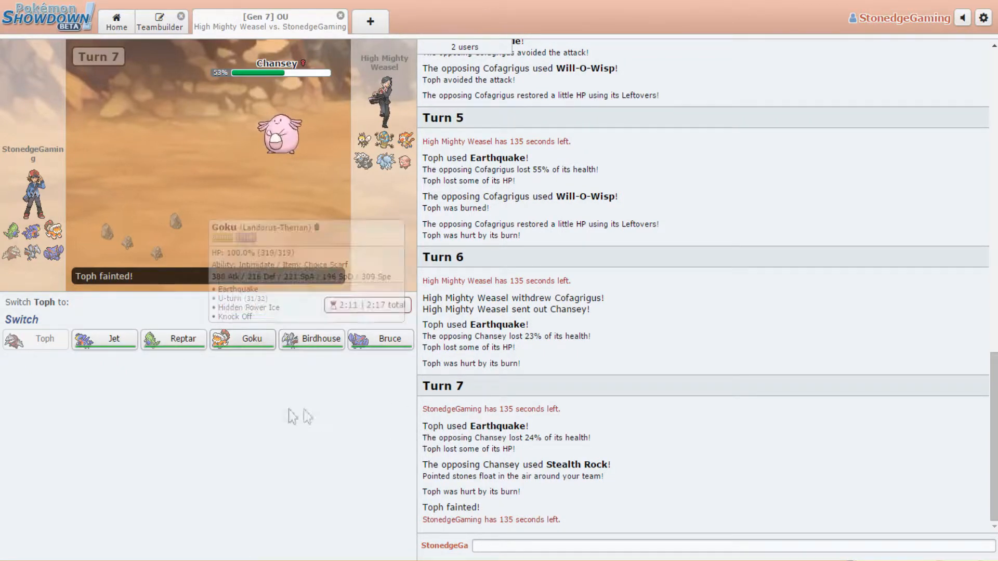
mouse_move(104, 339)
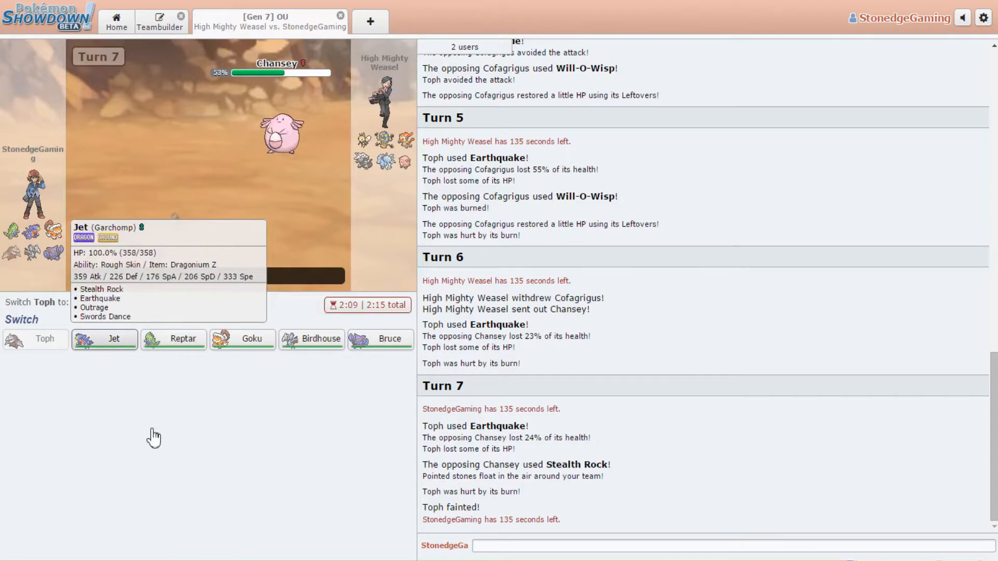
mouse_move(174, 339)
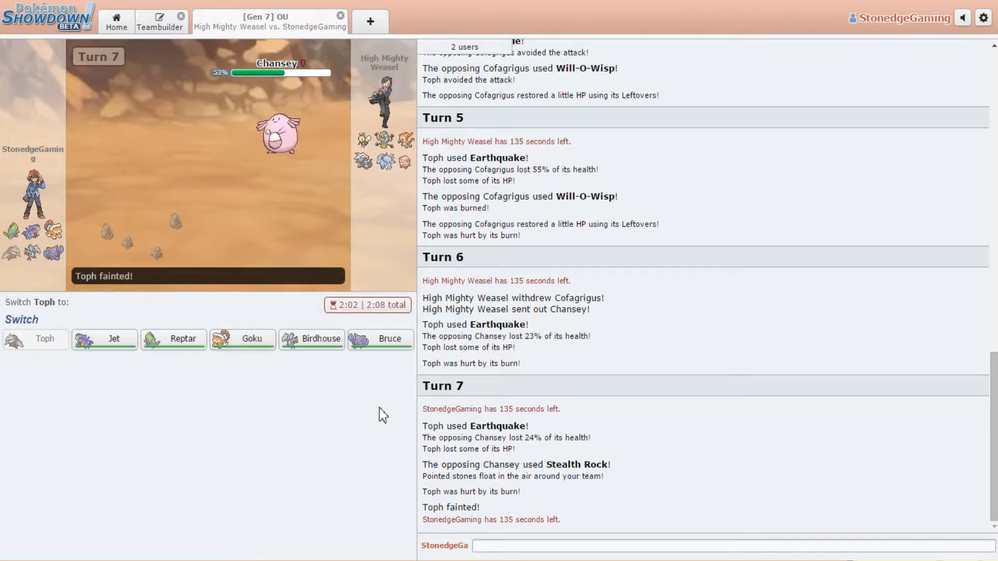
mouse_move(242, 338)
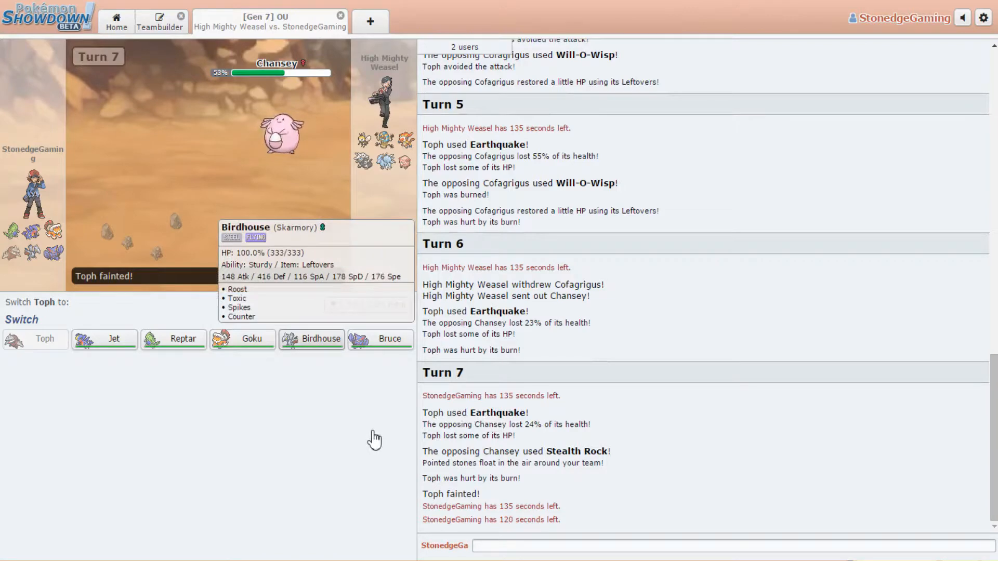
mouse_move(377, 439)
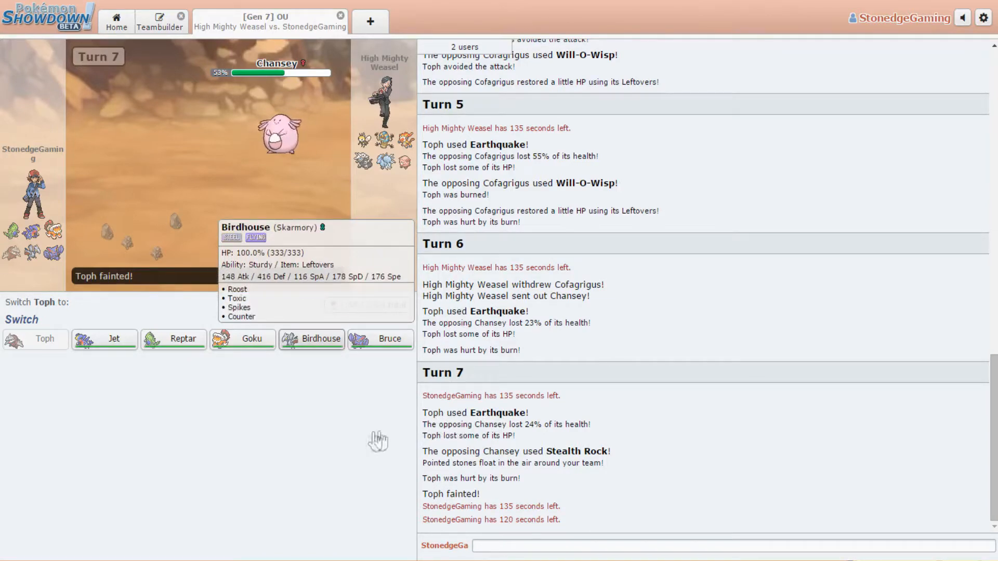
click(242, 337)
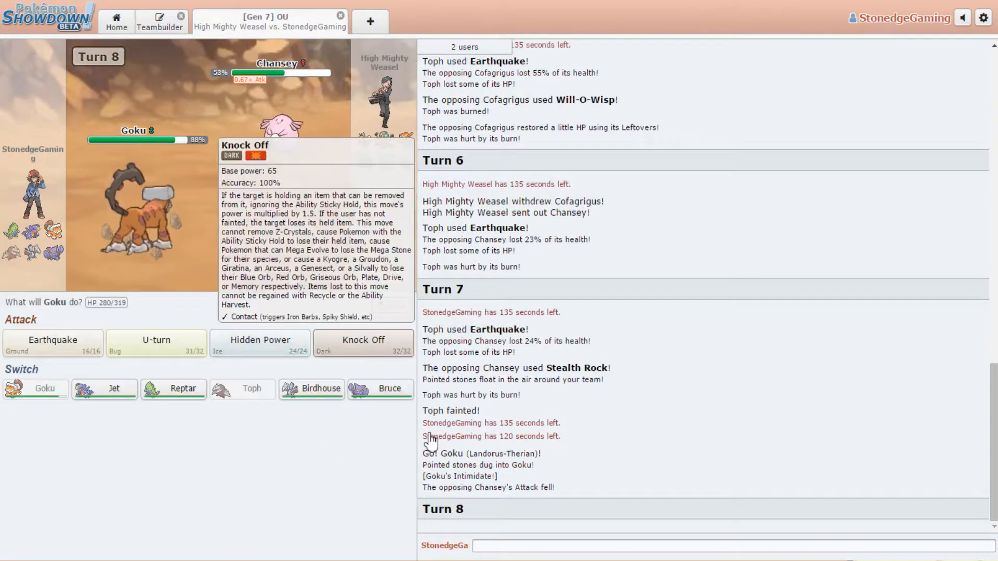
Use Knock Off into Chansey, then Knock Off Ribbombee's Focus Sash on turn 9.
click(363, 341)
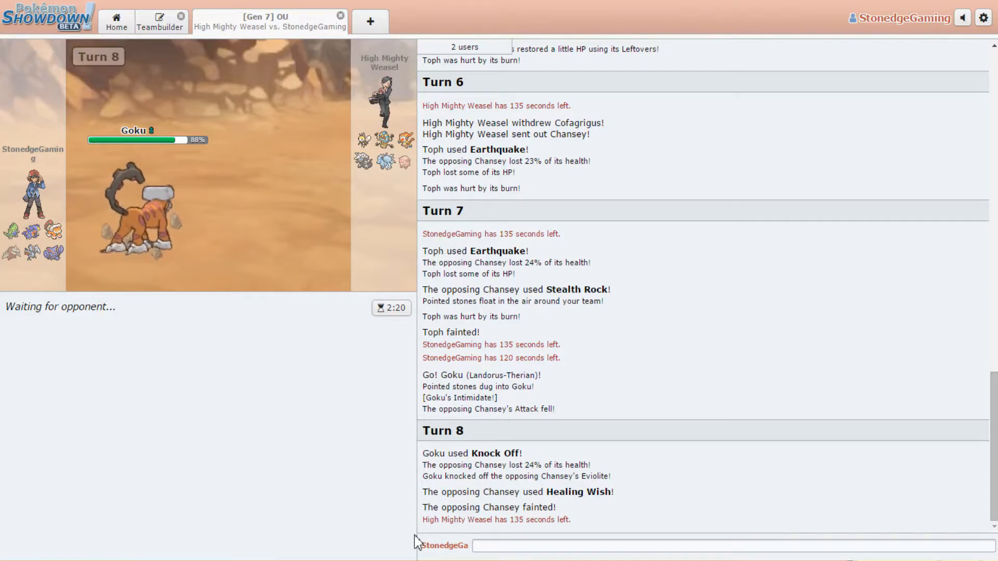
mouse_move(153, 245)
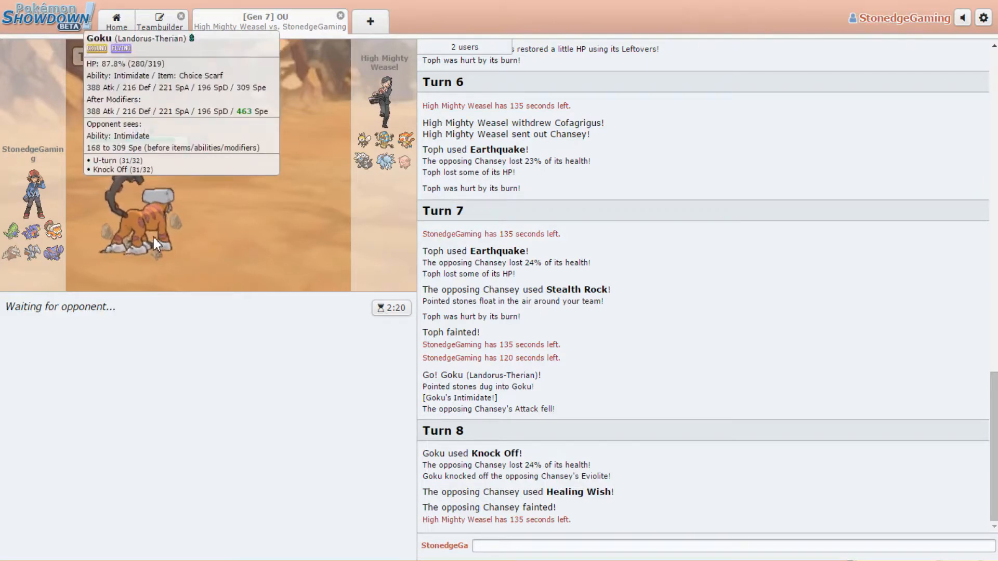
mouse_move(156, 245)
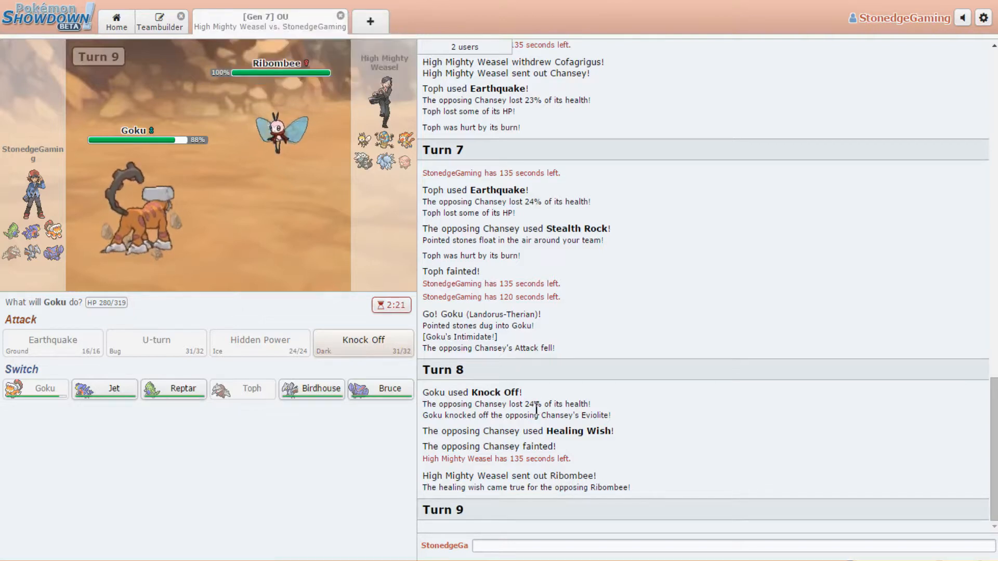
mouse_move(311, 389)
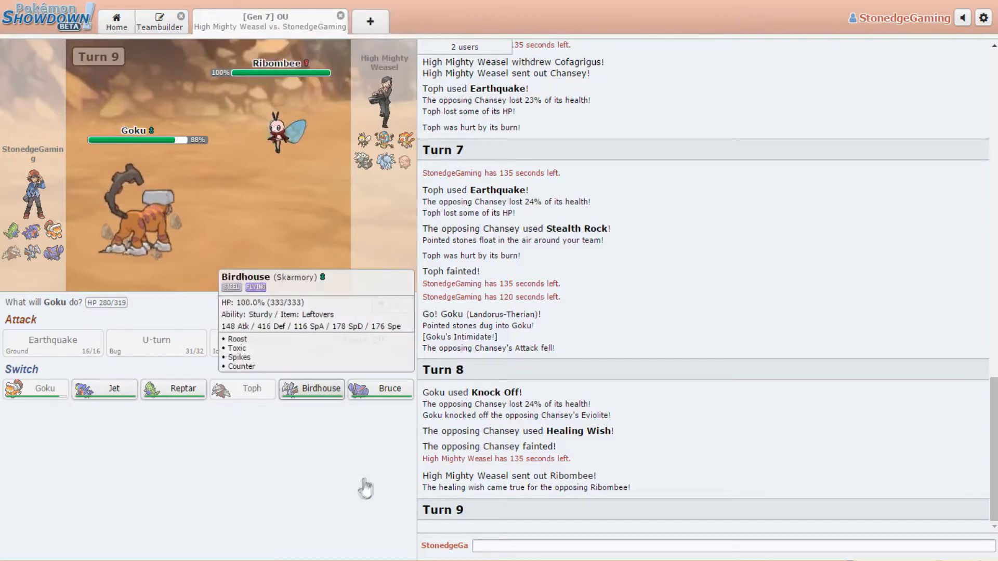
mouse_move(381, 387)
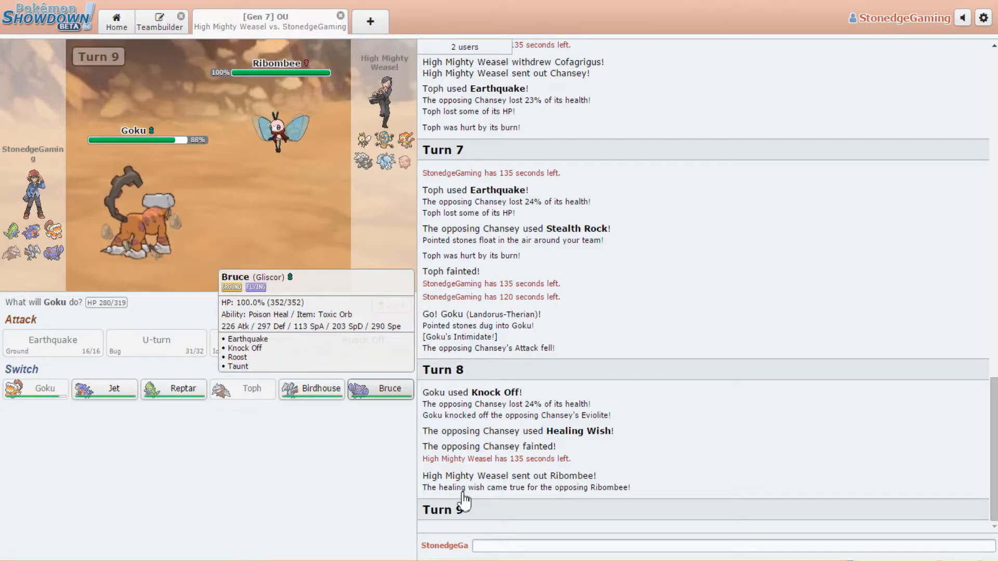
scroll(down, 3)
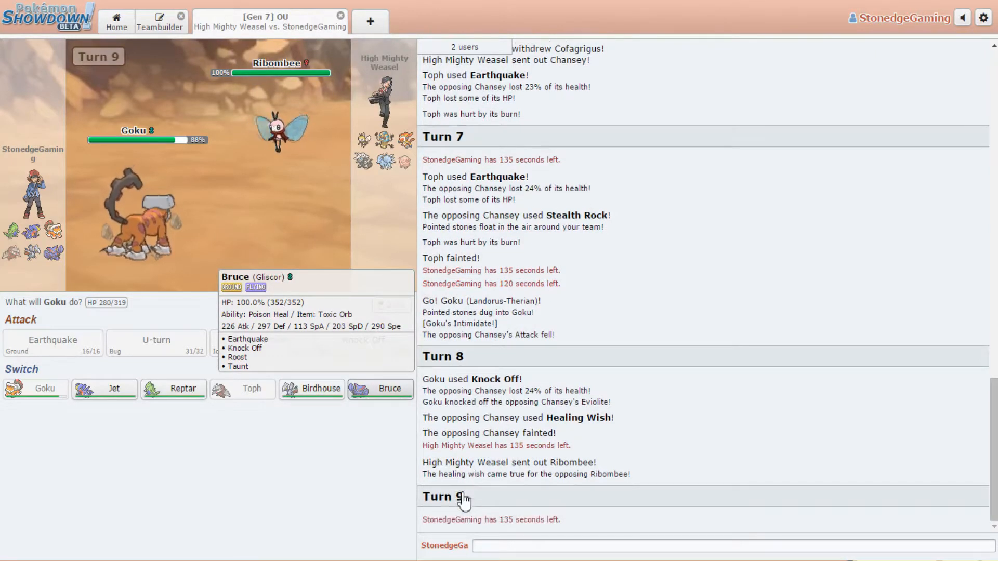
mouse_move(173, 388)
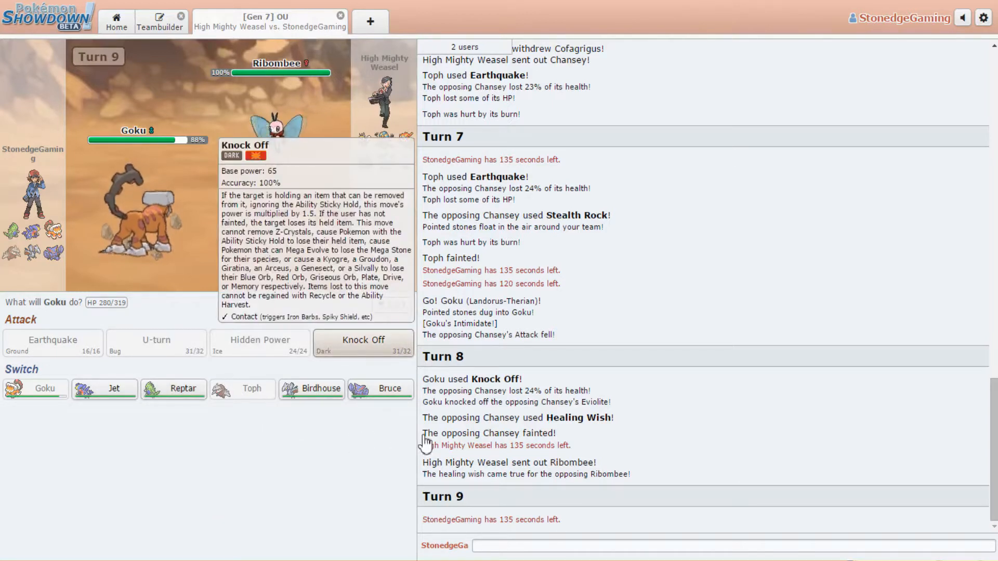
click(363, 342)
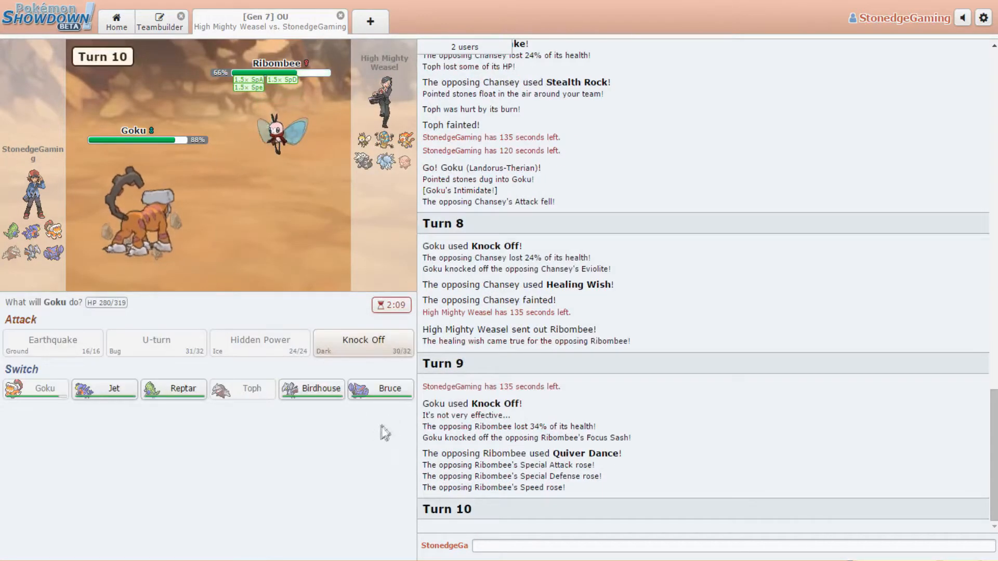
mouse_move(311, 389)
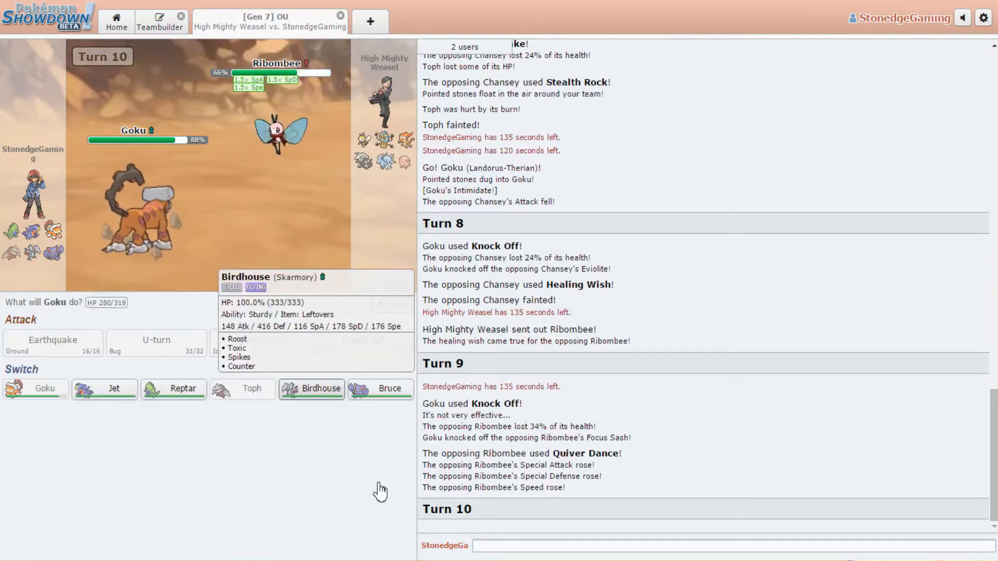
Switch Goku out for Birdhouse and badly poison Ribbombee with Toxic.
click(311, 388)
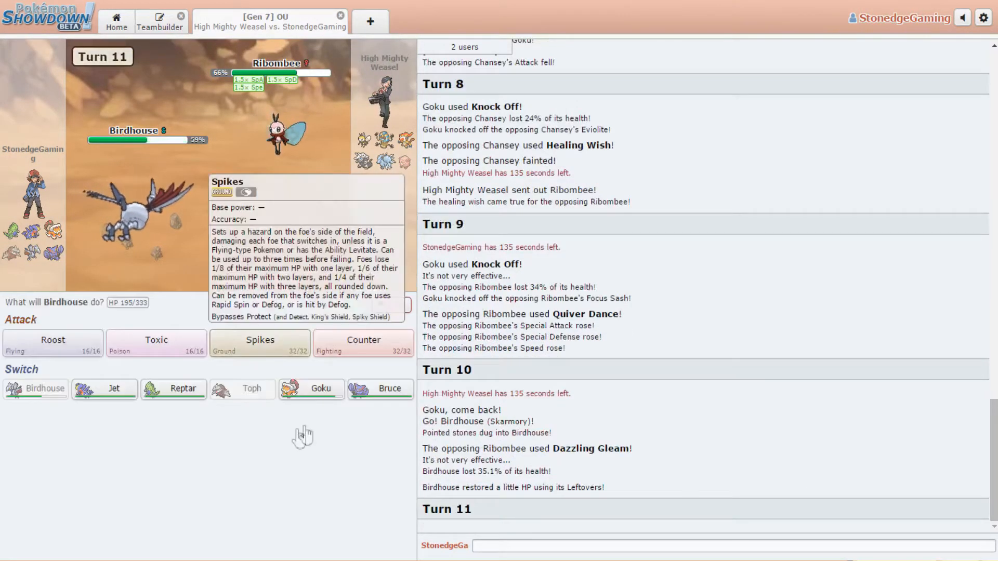
click(155, 341)
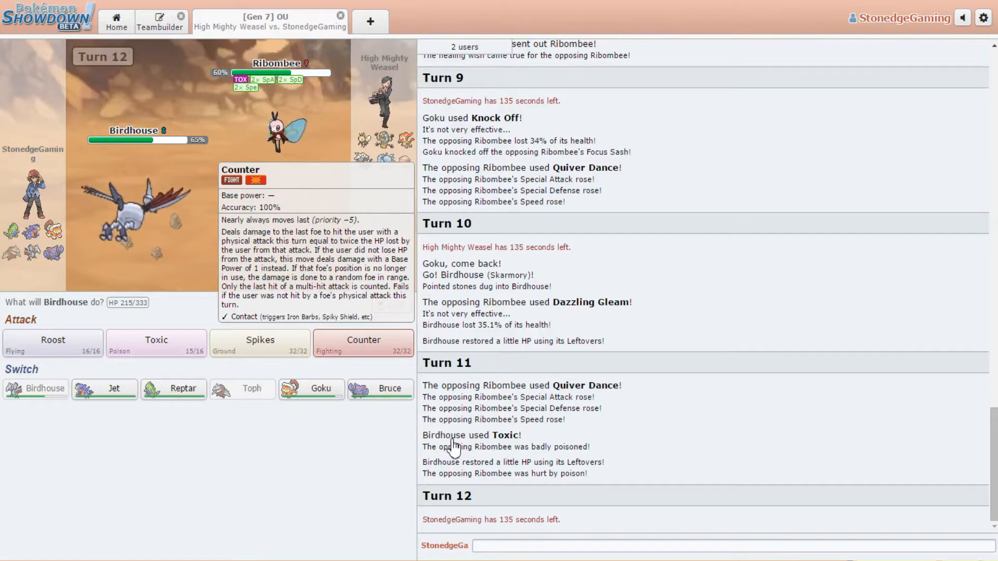
mouse_move(475, 426)
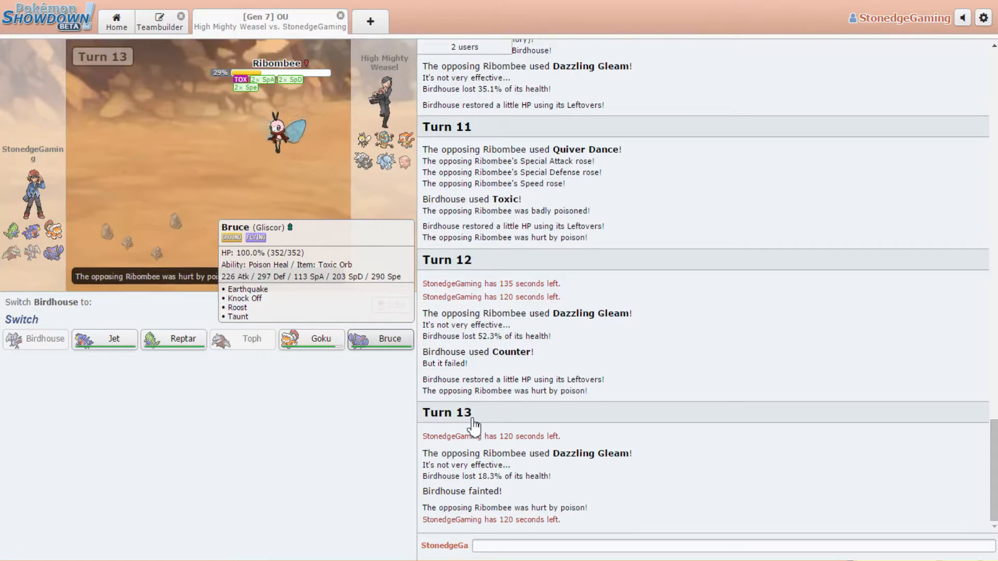
mouse_move(311, 338)
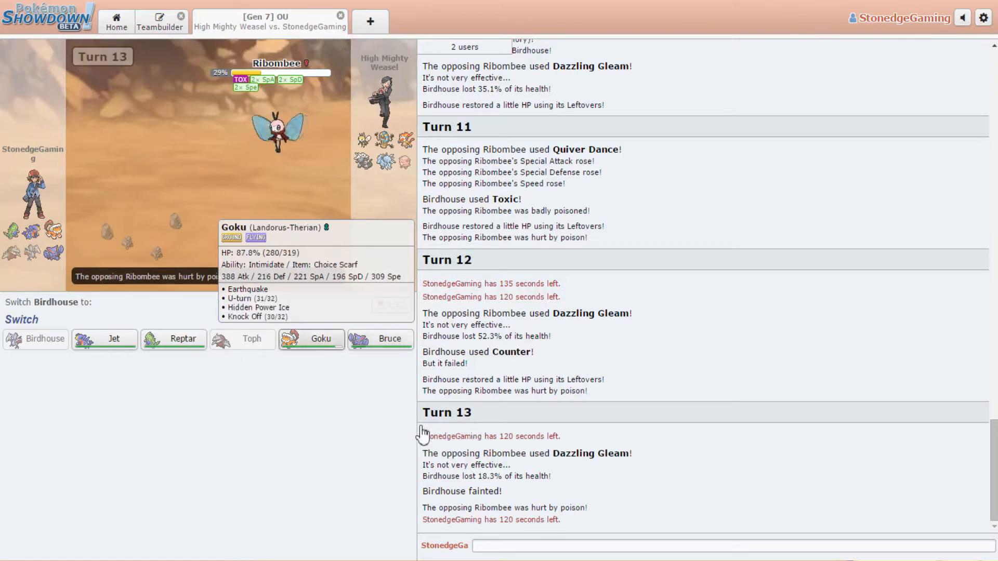
Send in Bruce after Birdhouse faints and knock out Ribbombee with Earthquake.
click(388, 338)
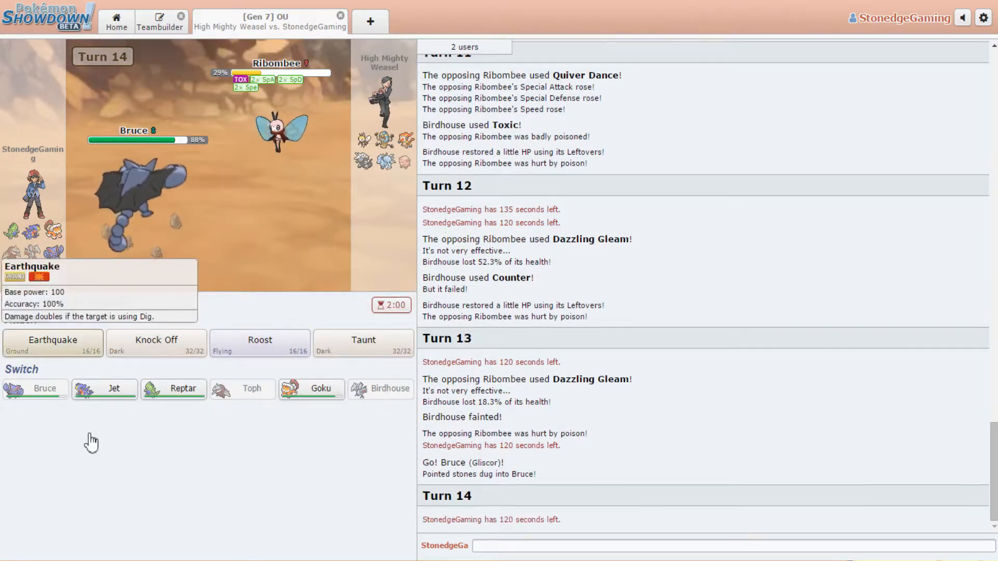
click(53, 340)
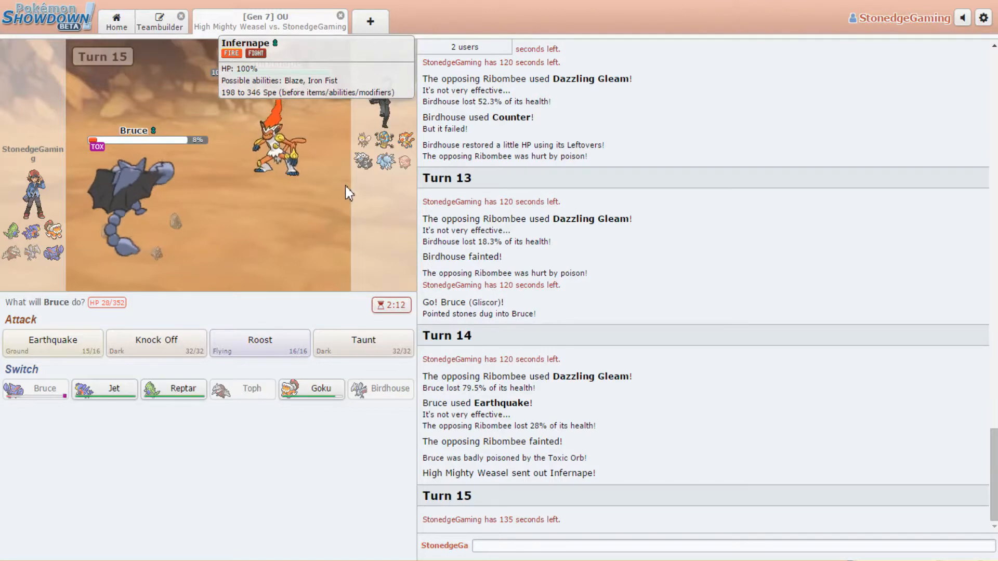
mouse_move(366, 378)
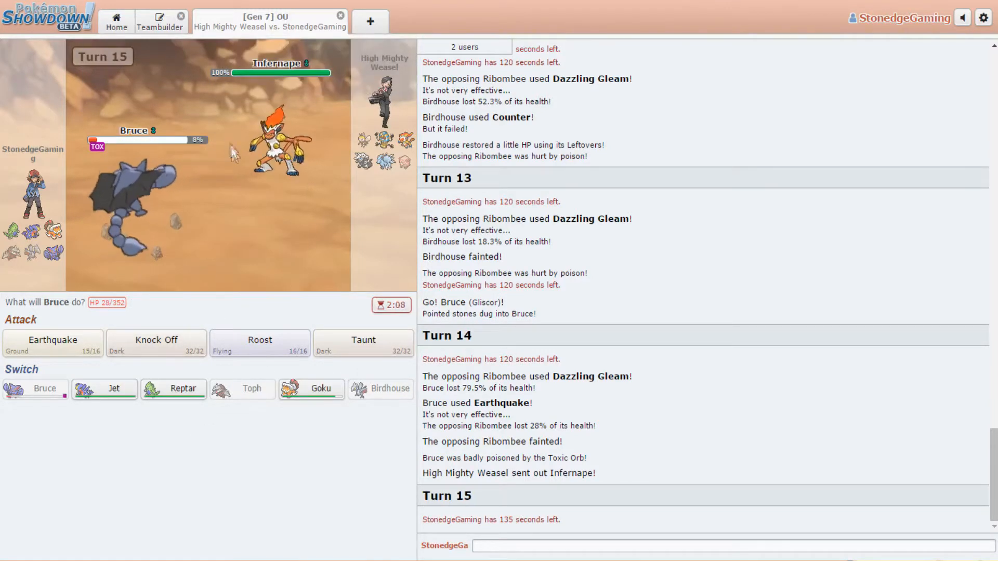
mouse_move(155, 340)
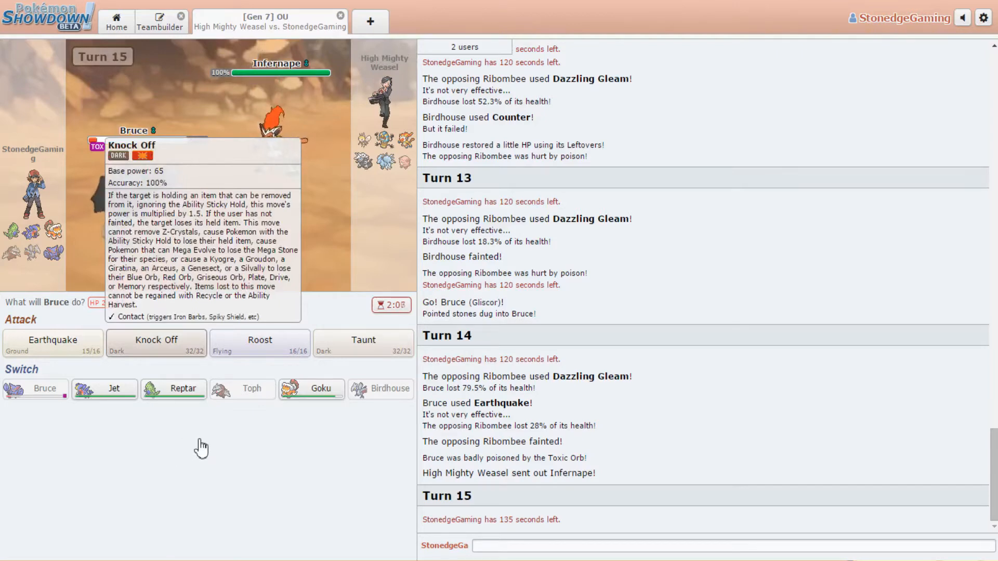
mouse_move(259, 344)
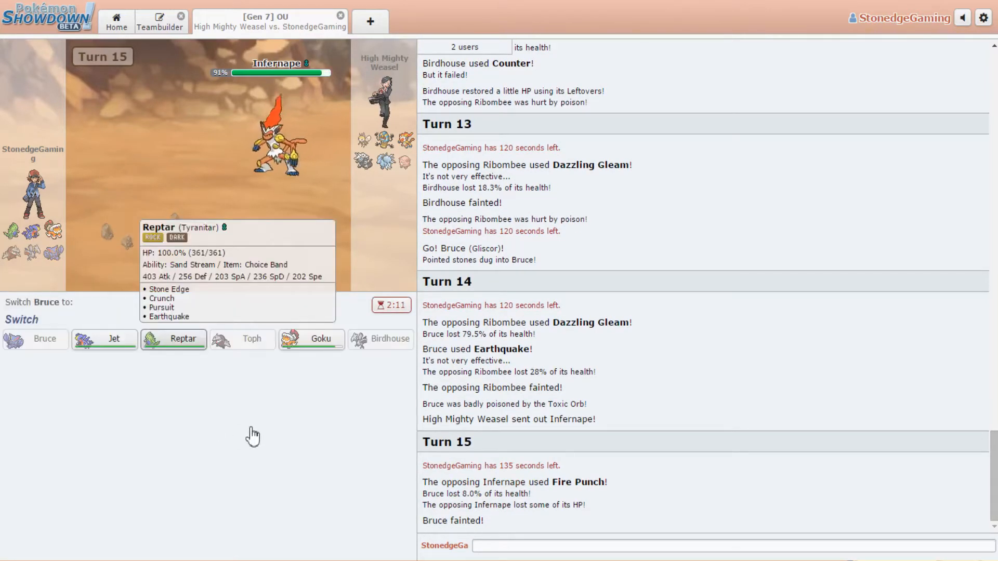
Send in Reptar for sandstorm and attack Infernape before it faints to Mach Punch.
click(174, 339)
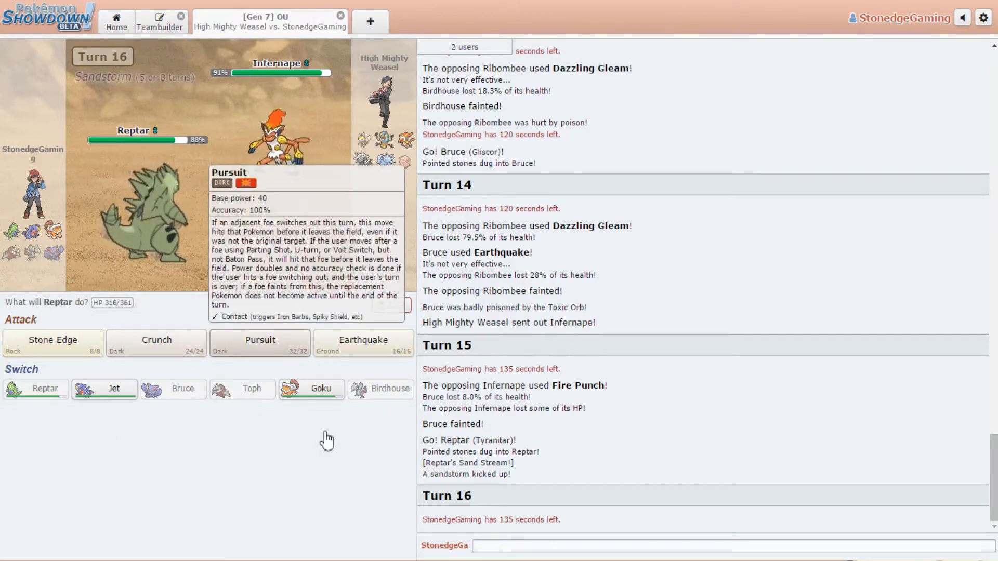
click(260, 340)
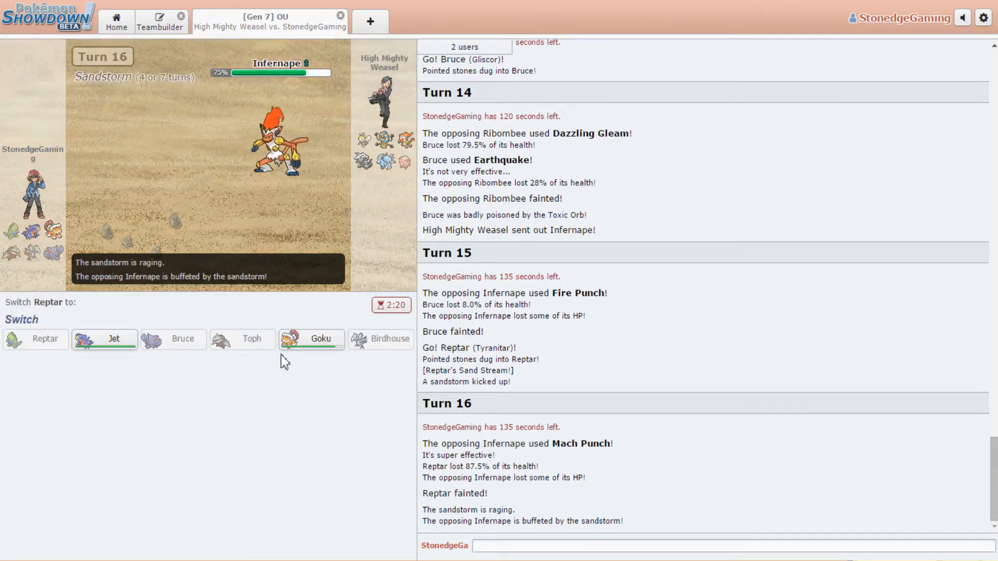
mouse_move(311, 339)
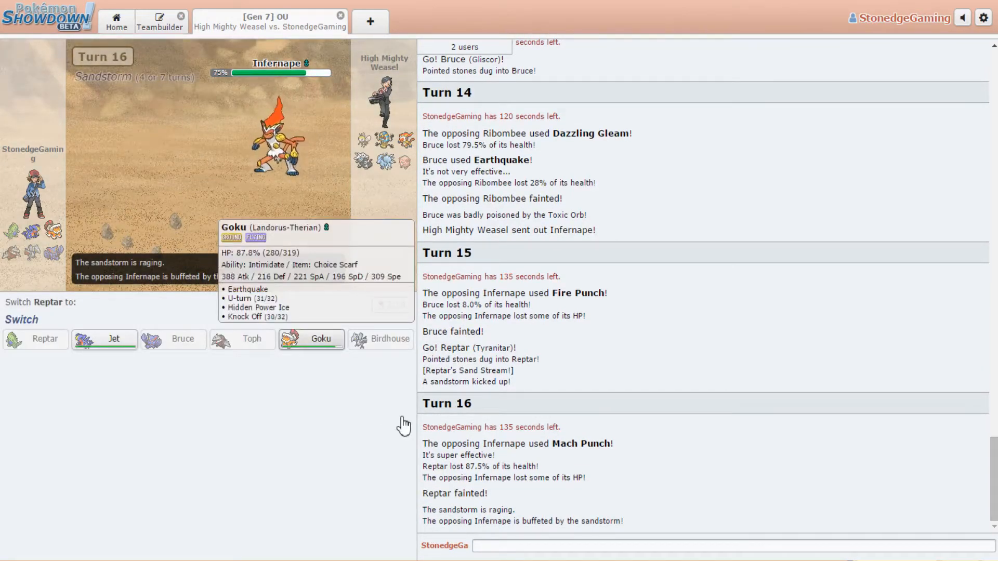
mouse_move(105, 339)
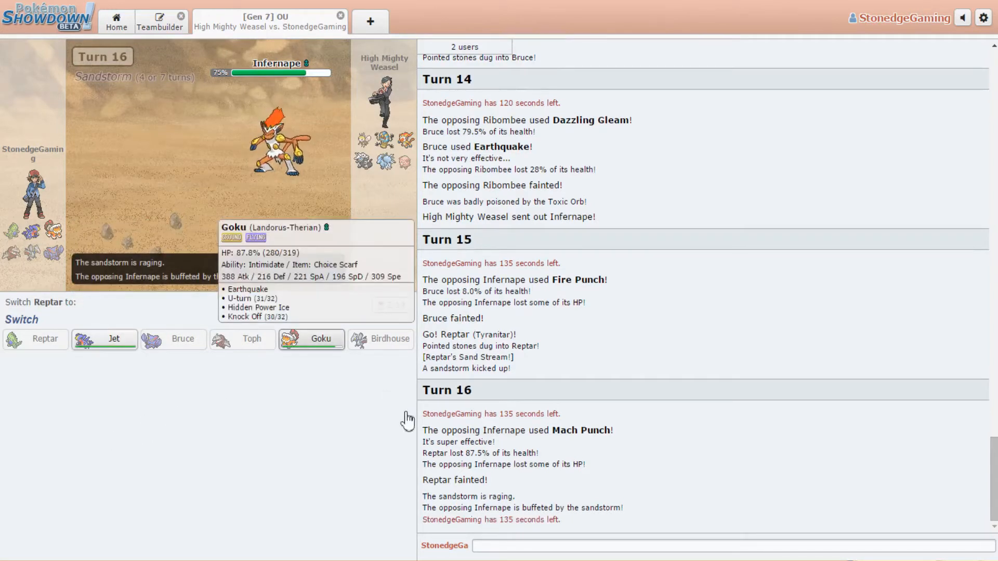
Bring Goku back in and knock out Infernape with a super-effective Earthquake.
click(311, 339)
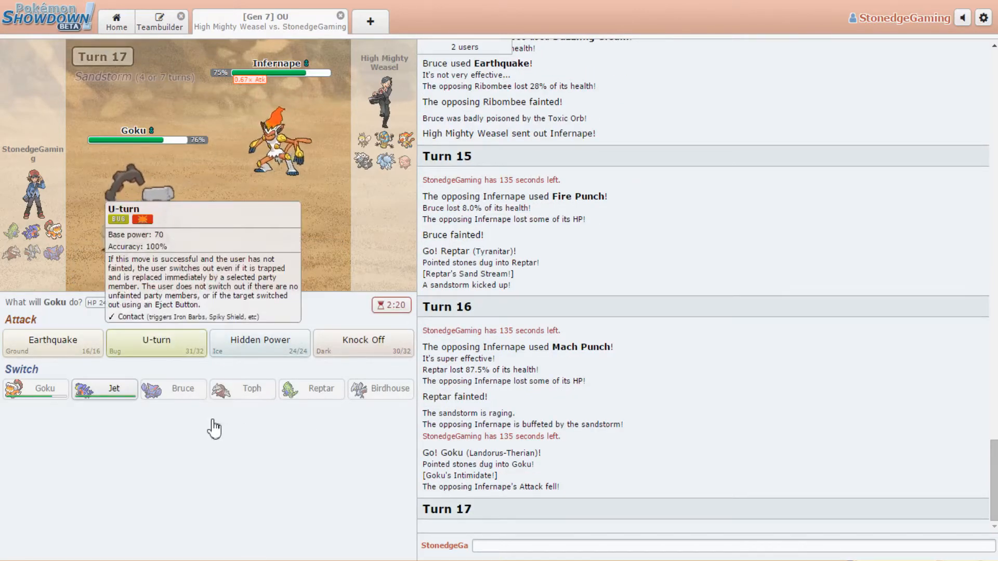
mouse_move(53, 341)
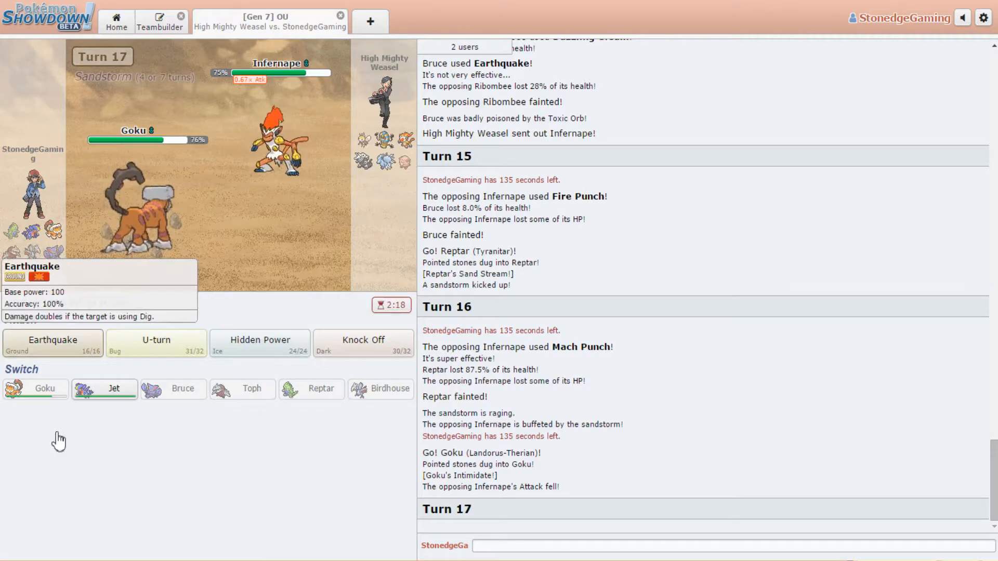
click(53, 340)
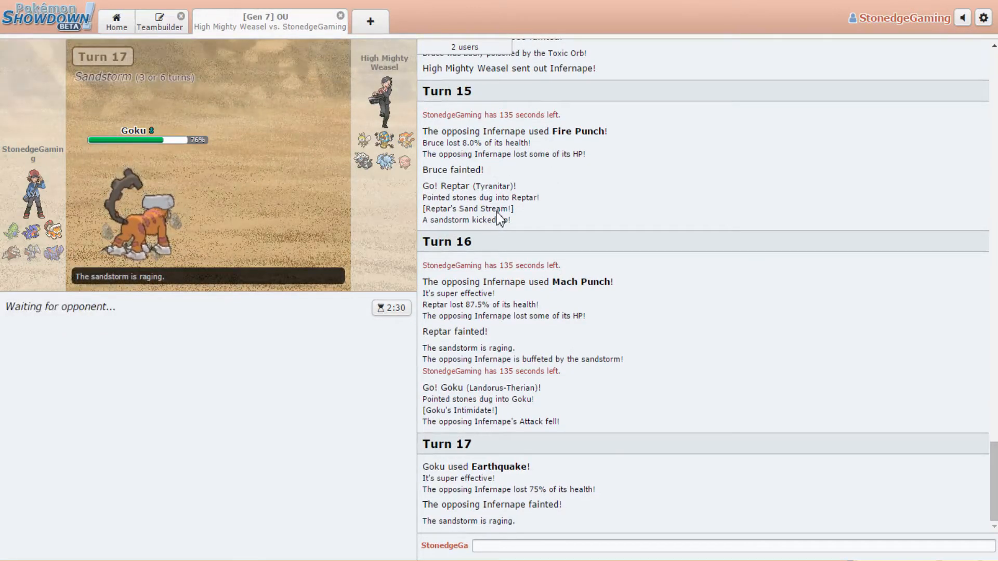
mouse_move(486, 215)
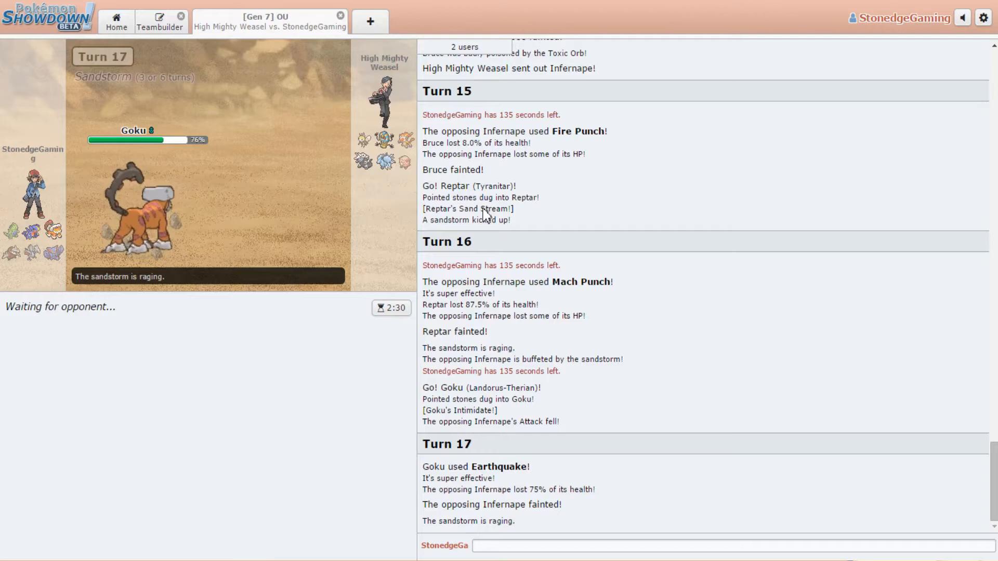
mouse_move(62, 322)
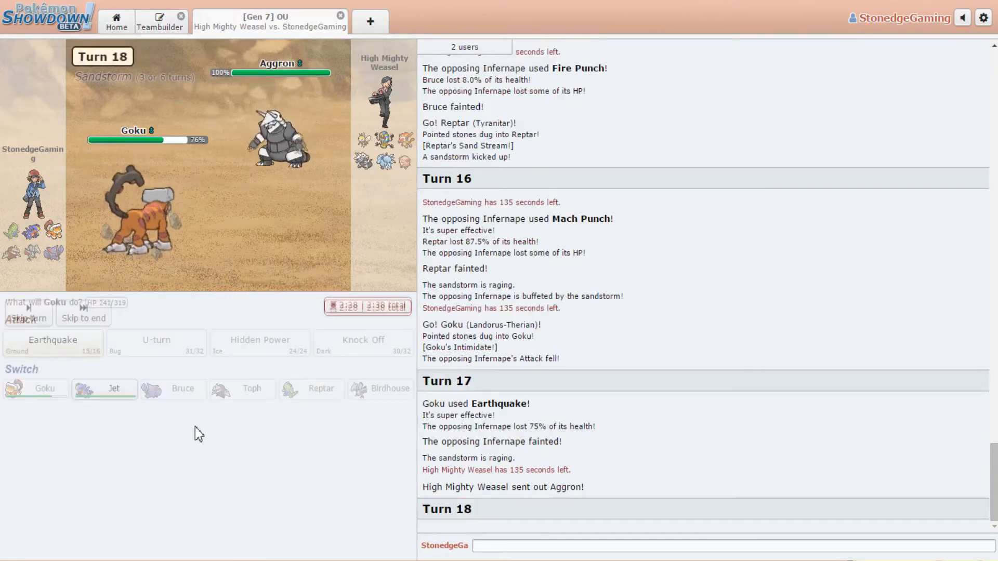
mouse_move(104, 389)
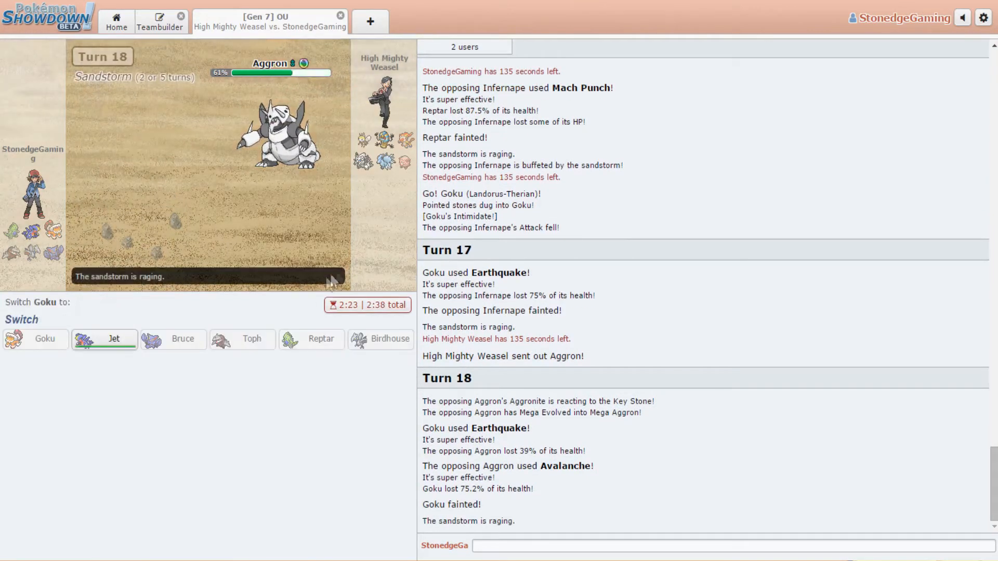
mouse_move(104, 339)
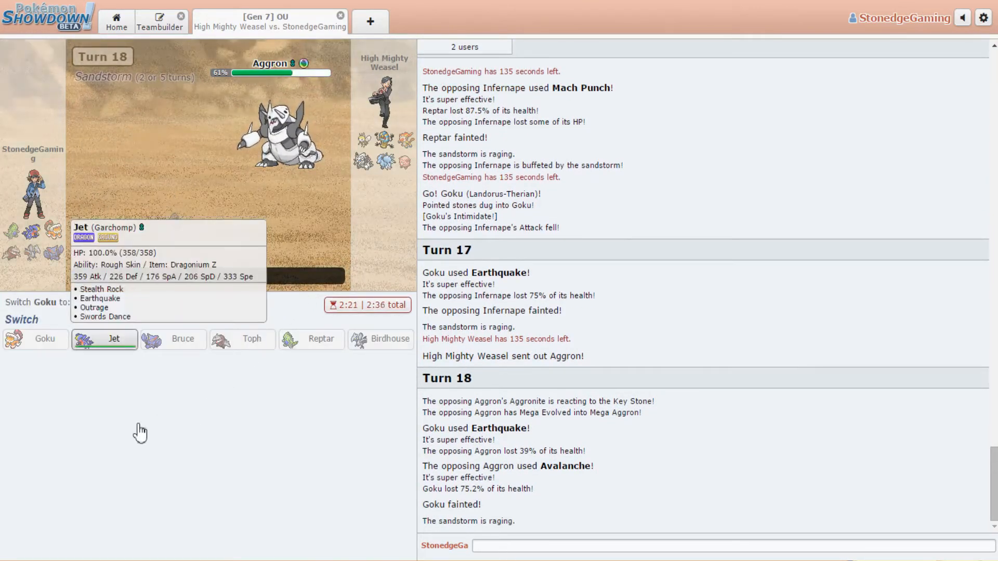
Send in Jet as the last Pokémon for a final Devastating Drake on Mega Aggron.
click(104, 339)
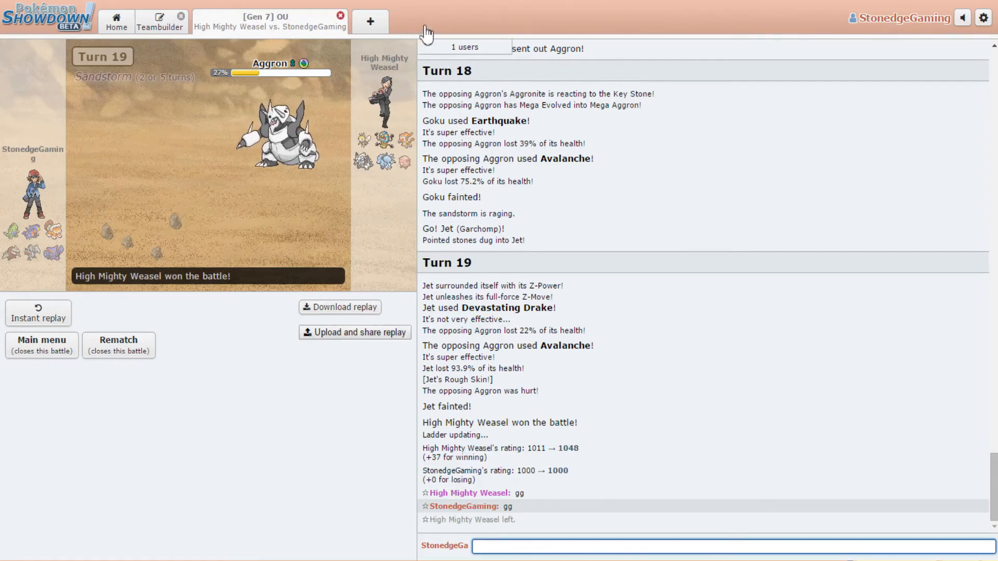
Close the finished battle and return to the home screen.
click(340, 18)
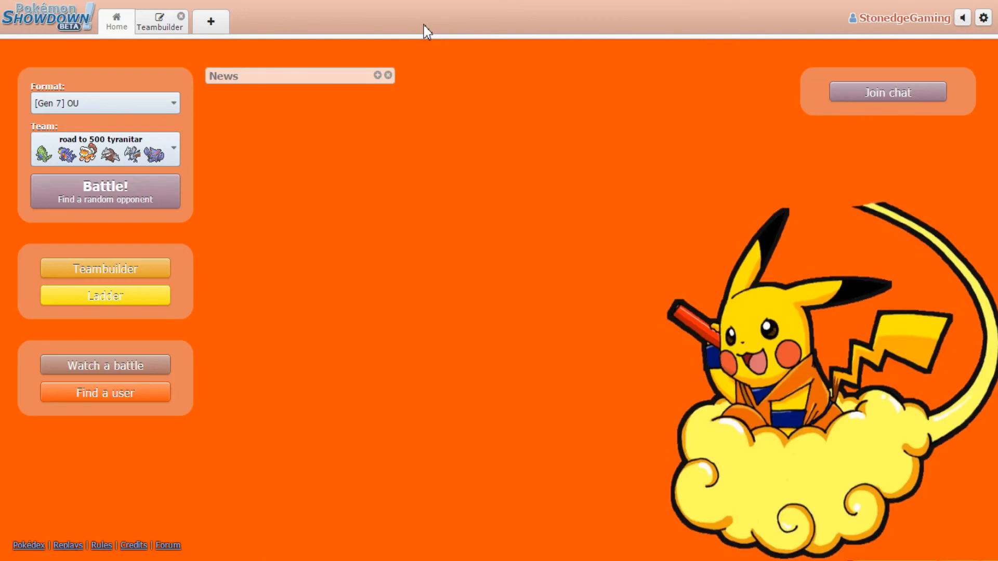
mouse_move(437, 63)
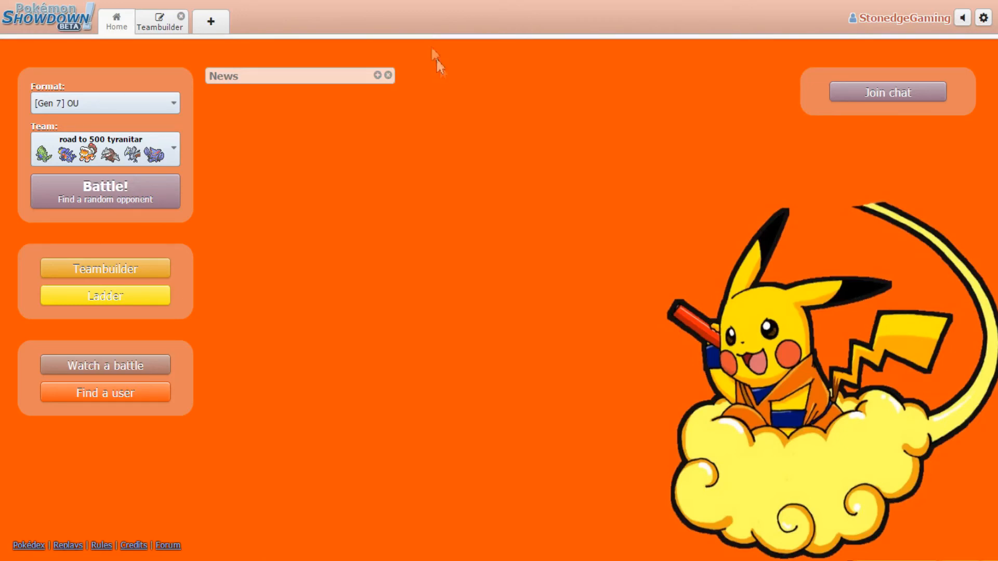
mouse_move(741, 245)
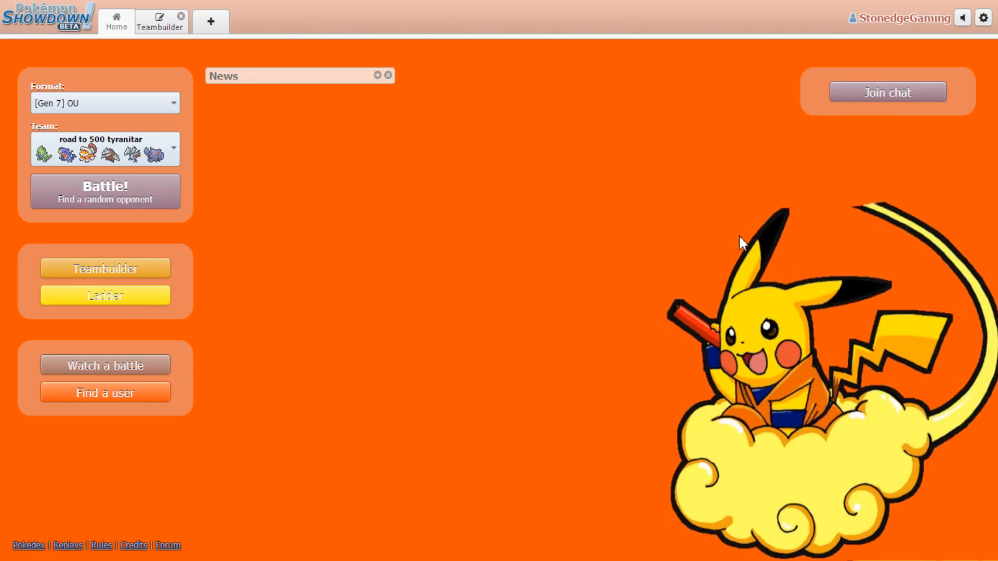